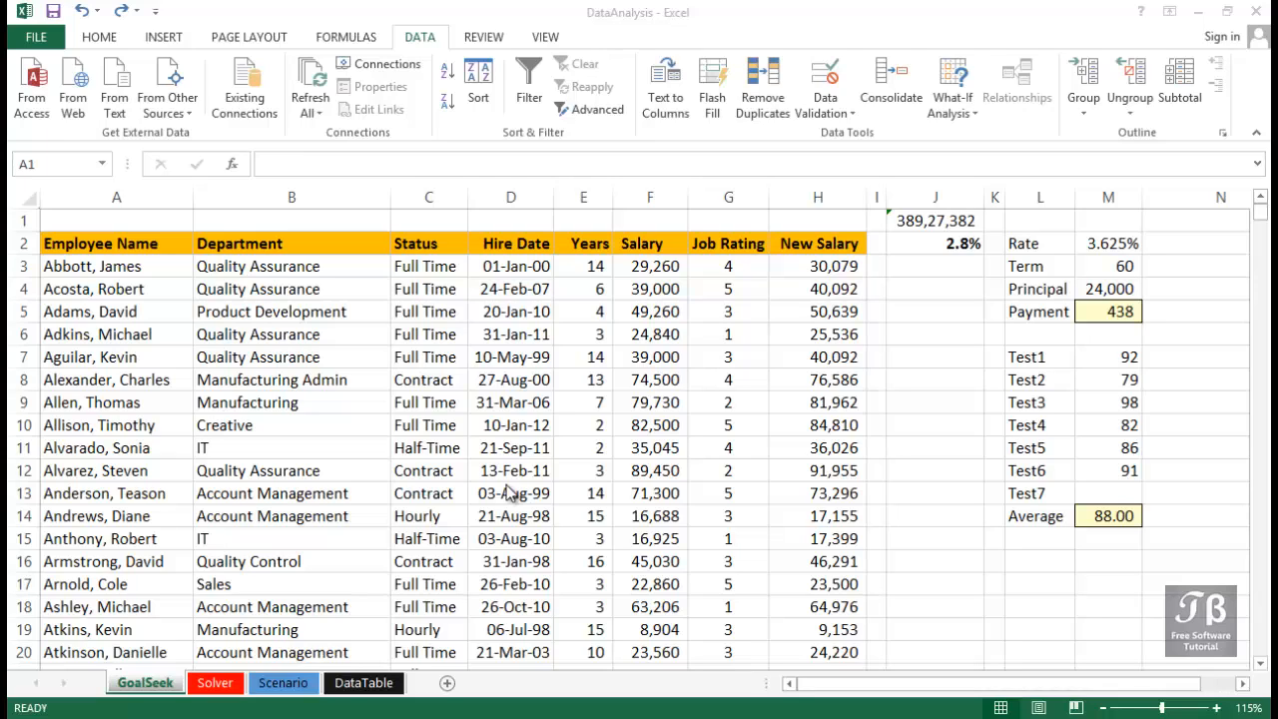
mouse_move(98, 164)
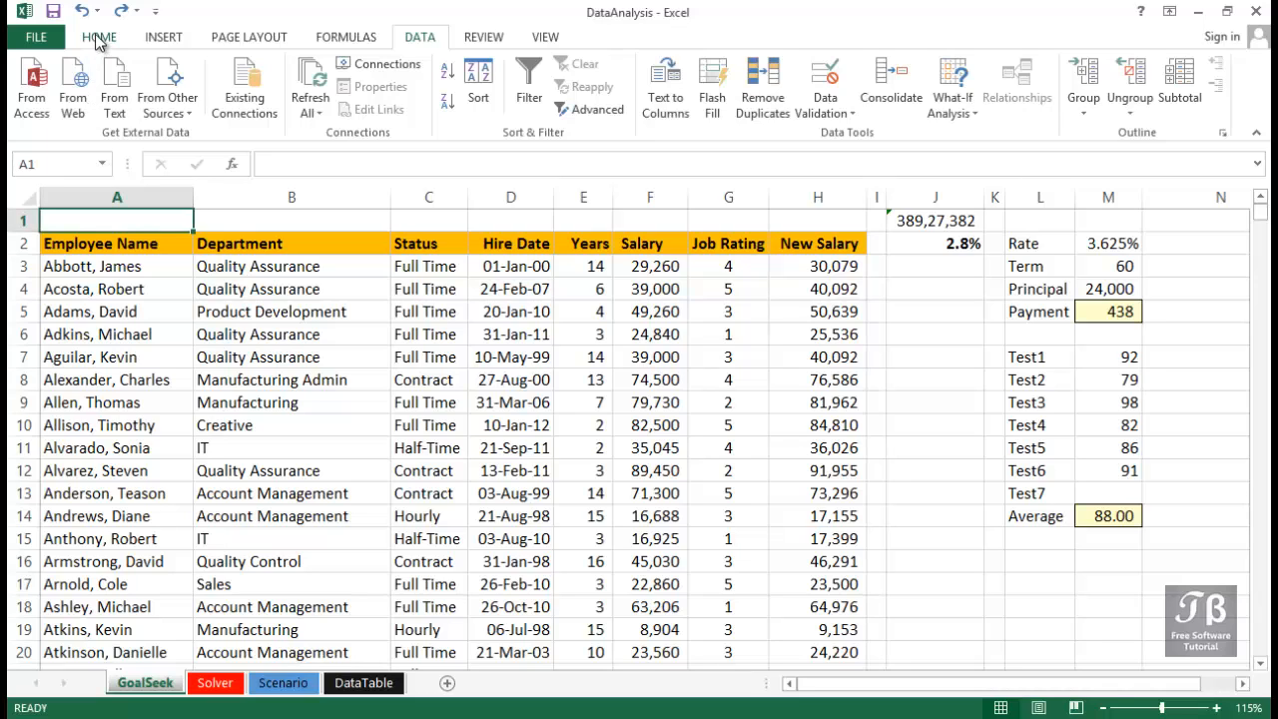
Step: Show the Home ribbon with its everyday formatting and editing commands
click(99, 36)
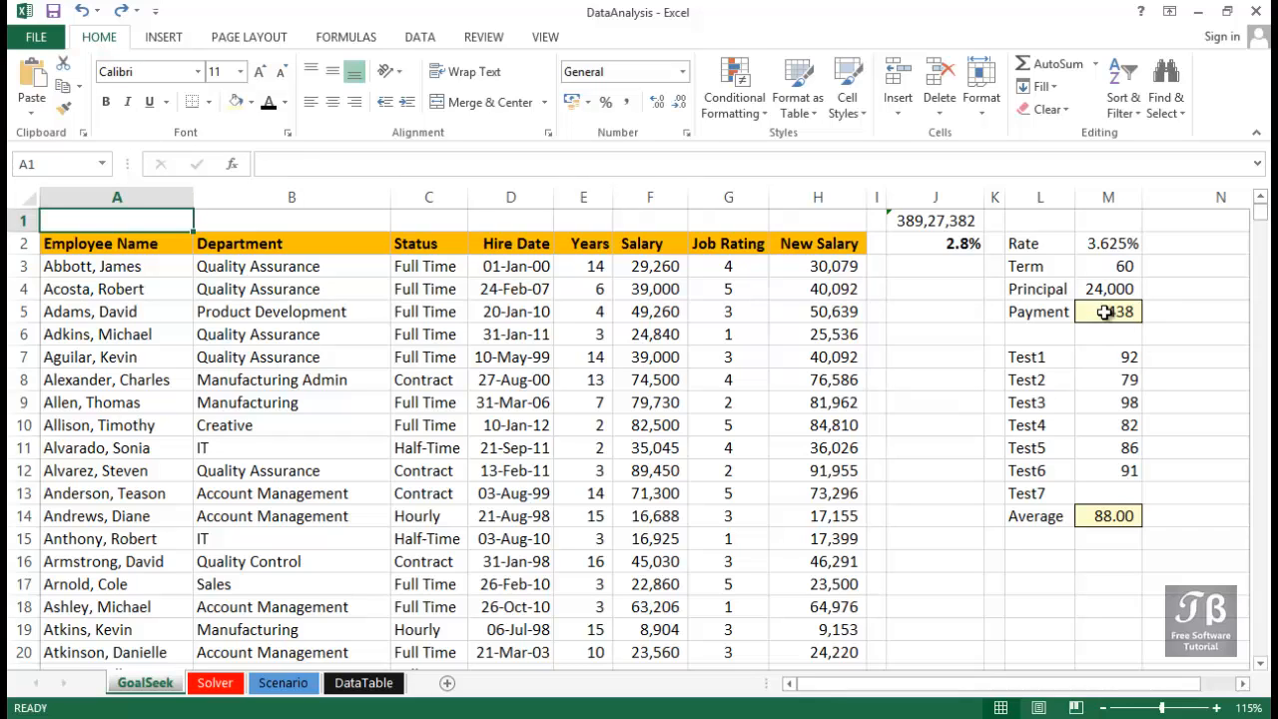
click(1108, 311)
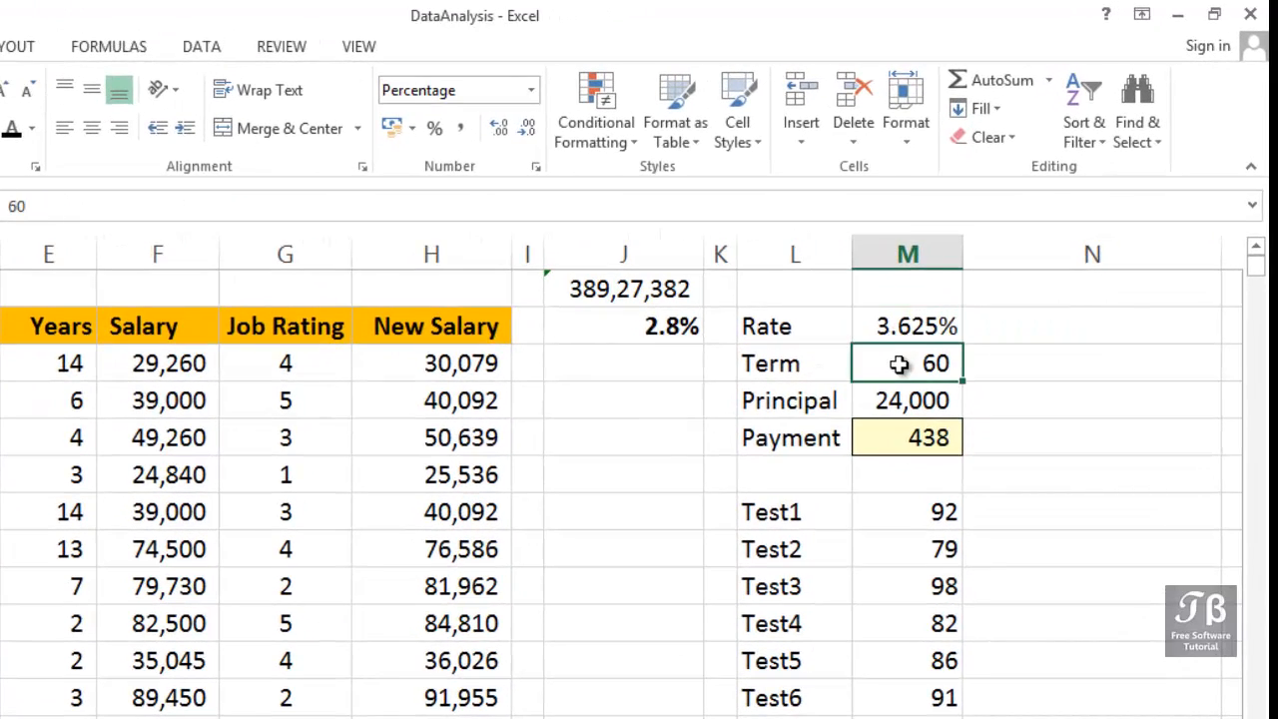
click(906, 399)
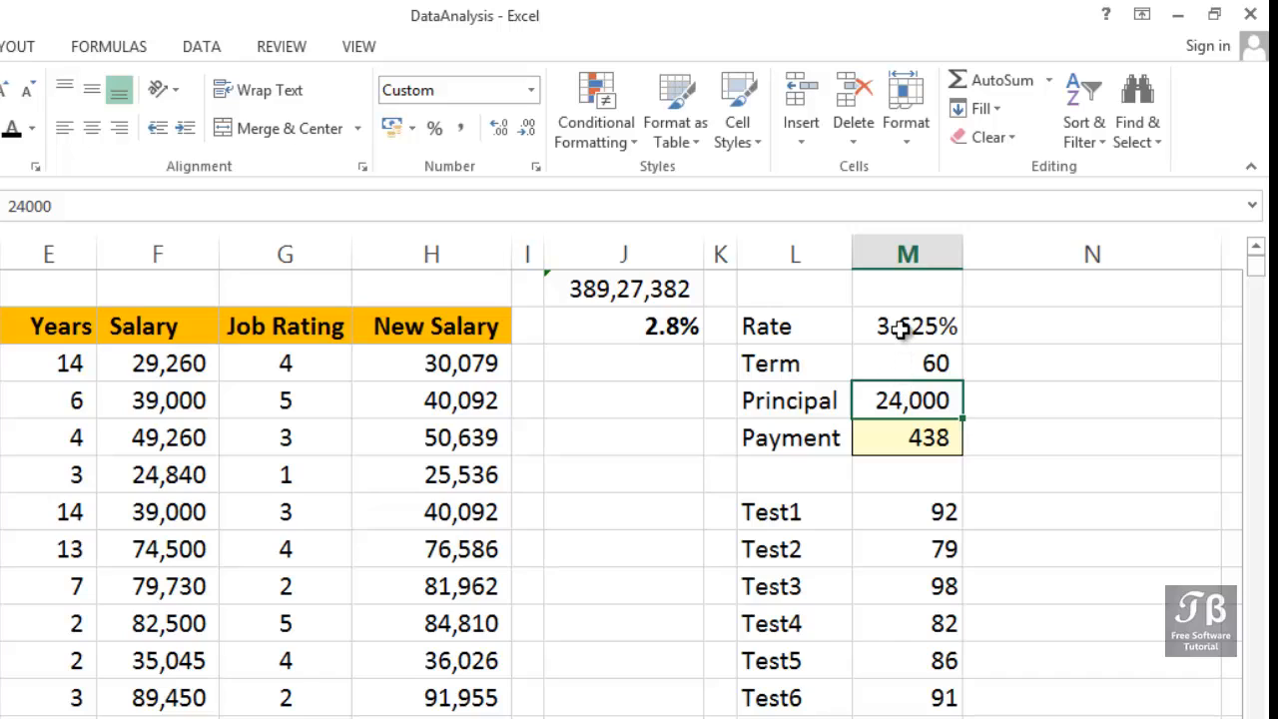
click(906, 363)
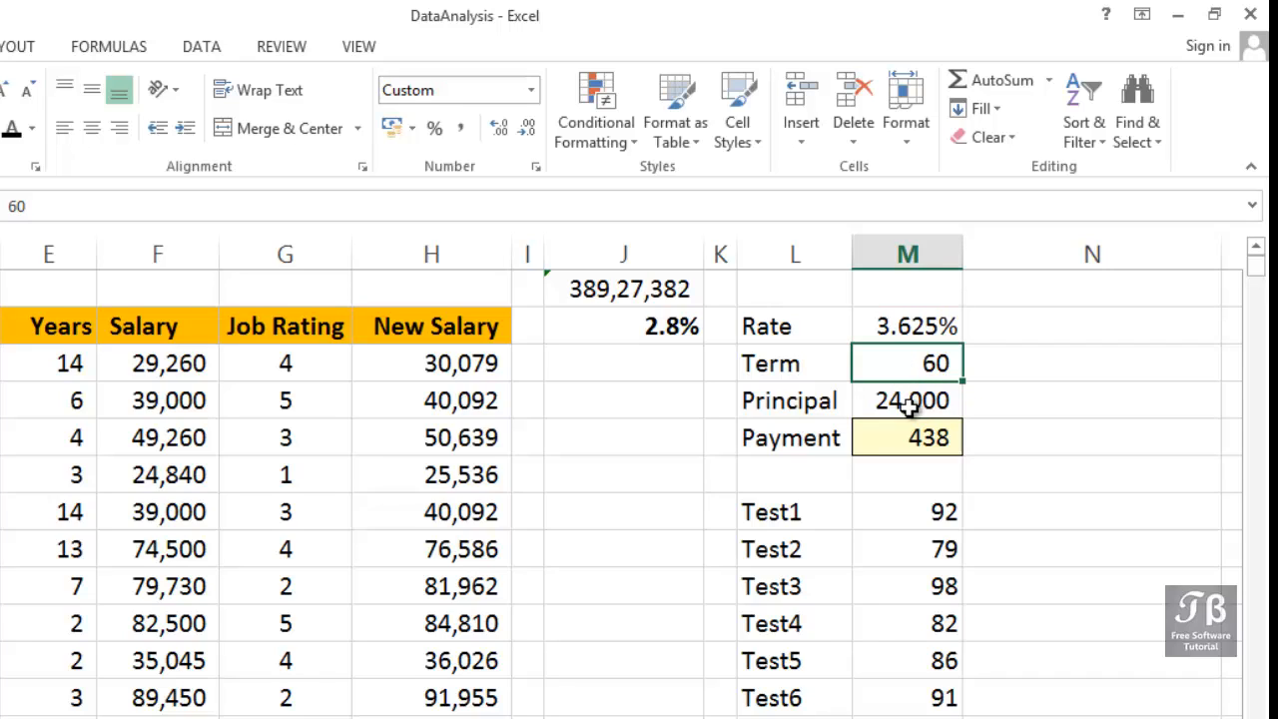
click(906, 399)
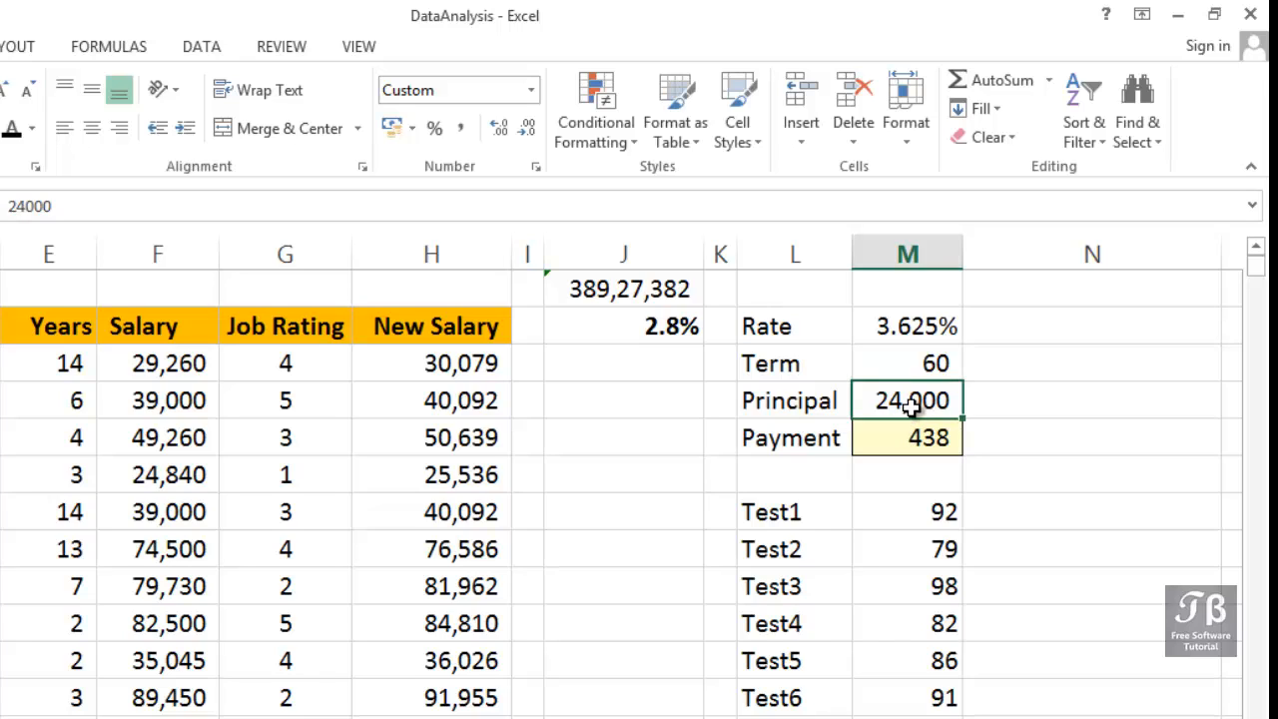
click(907, 438)
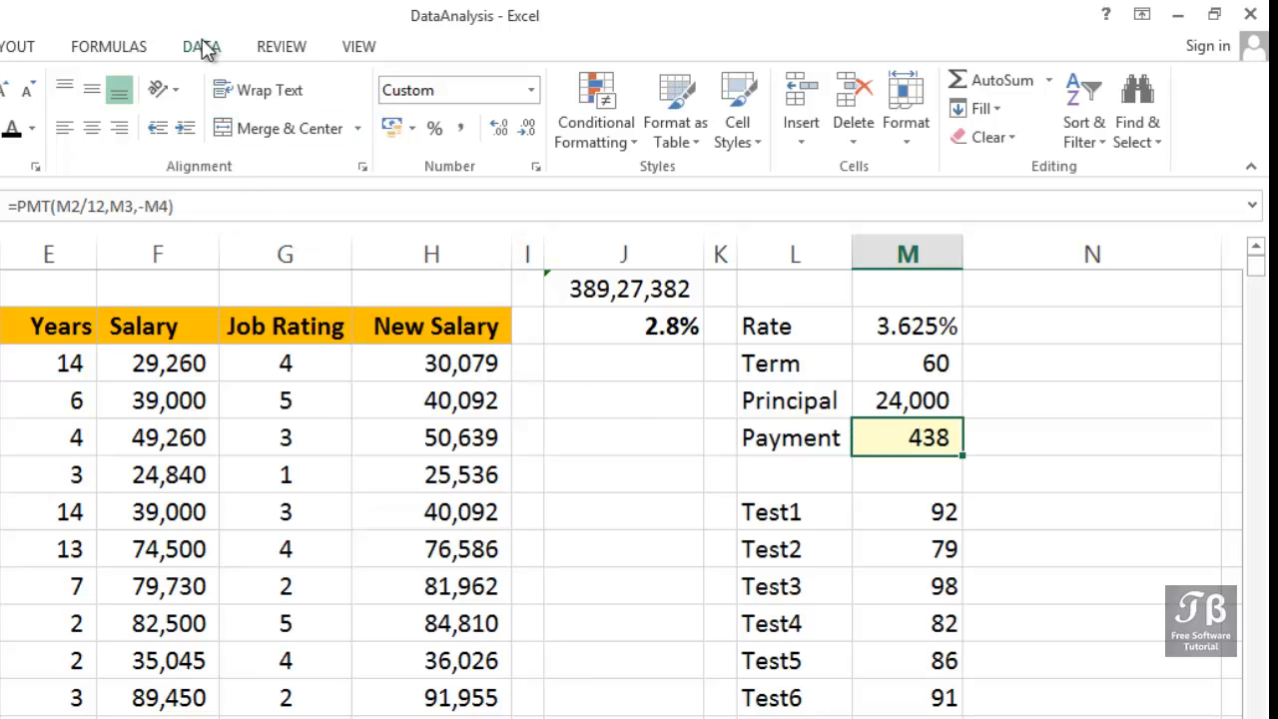
Step: Reveal the What-If Analysis tool list from the Data ribbon
click(200, 46)
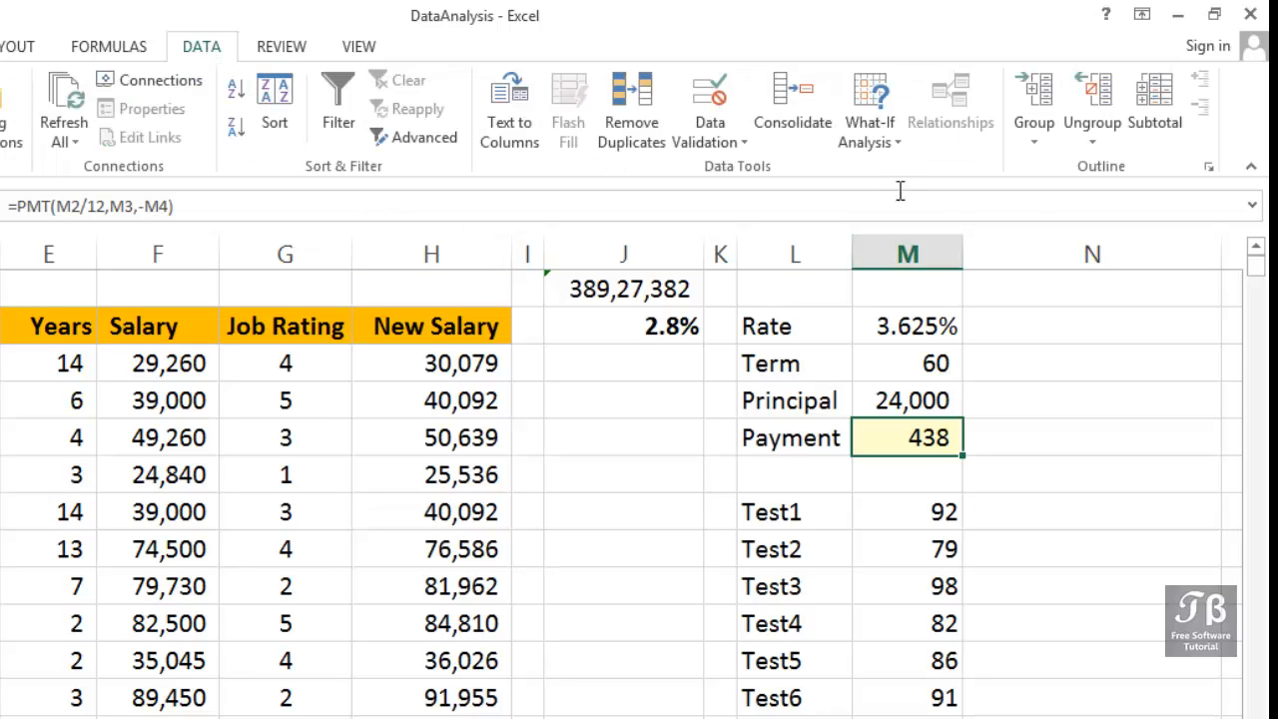
click(868, 110)
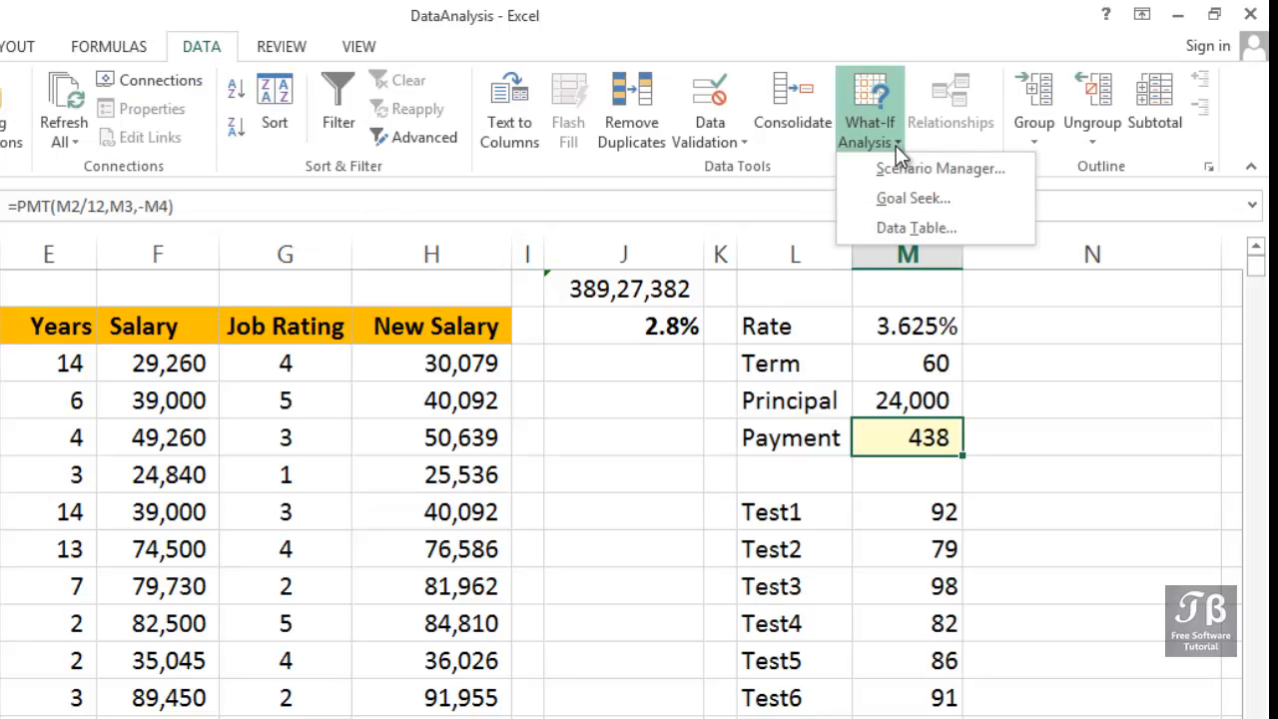
mouse_move(890, 197)
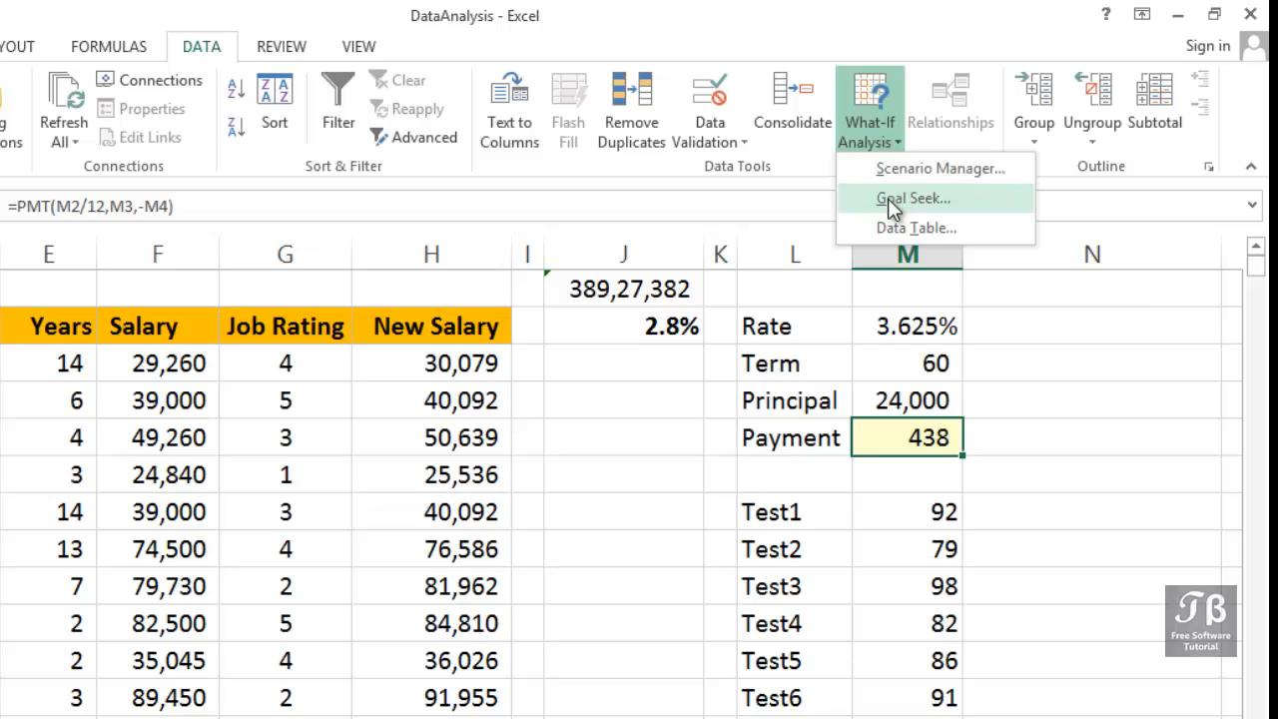
Step: Goal Seek M5 to 500 by changing M4, accepting the solved principal of 27,401
click(912, 197)
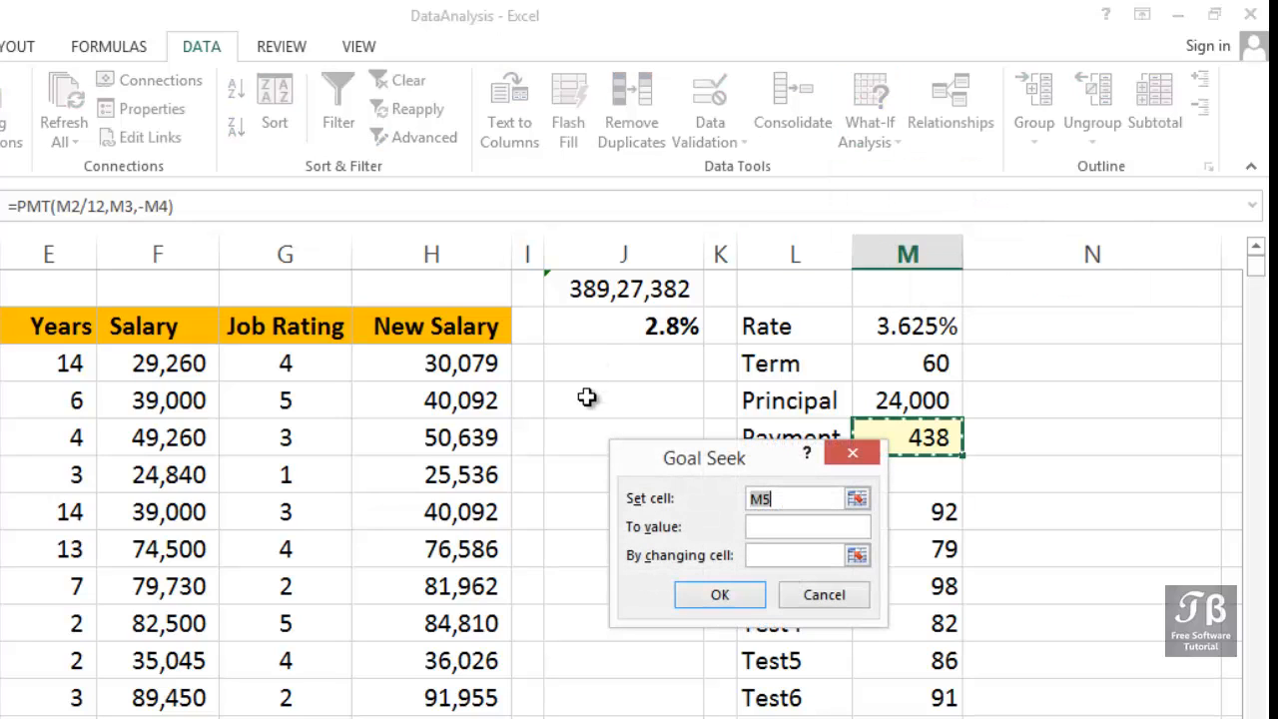
drag(702, 457, 611, 367)
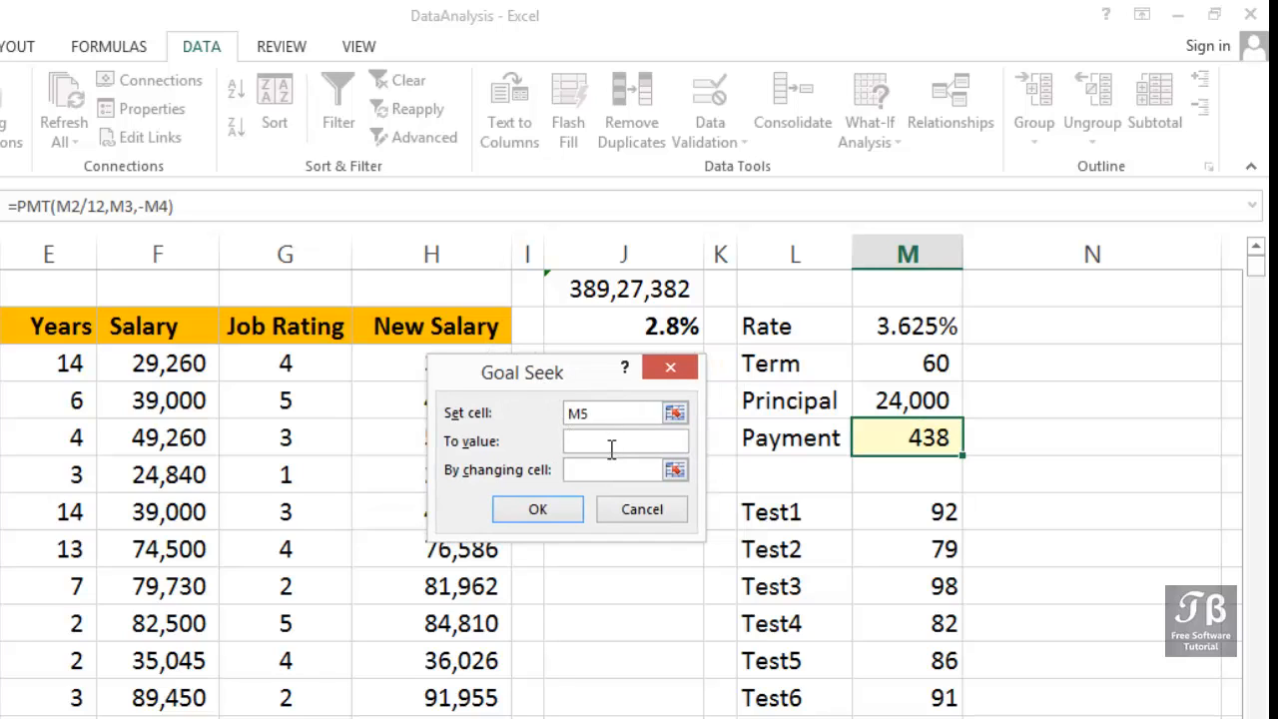
text(500)
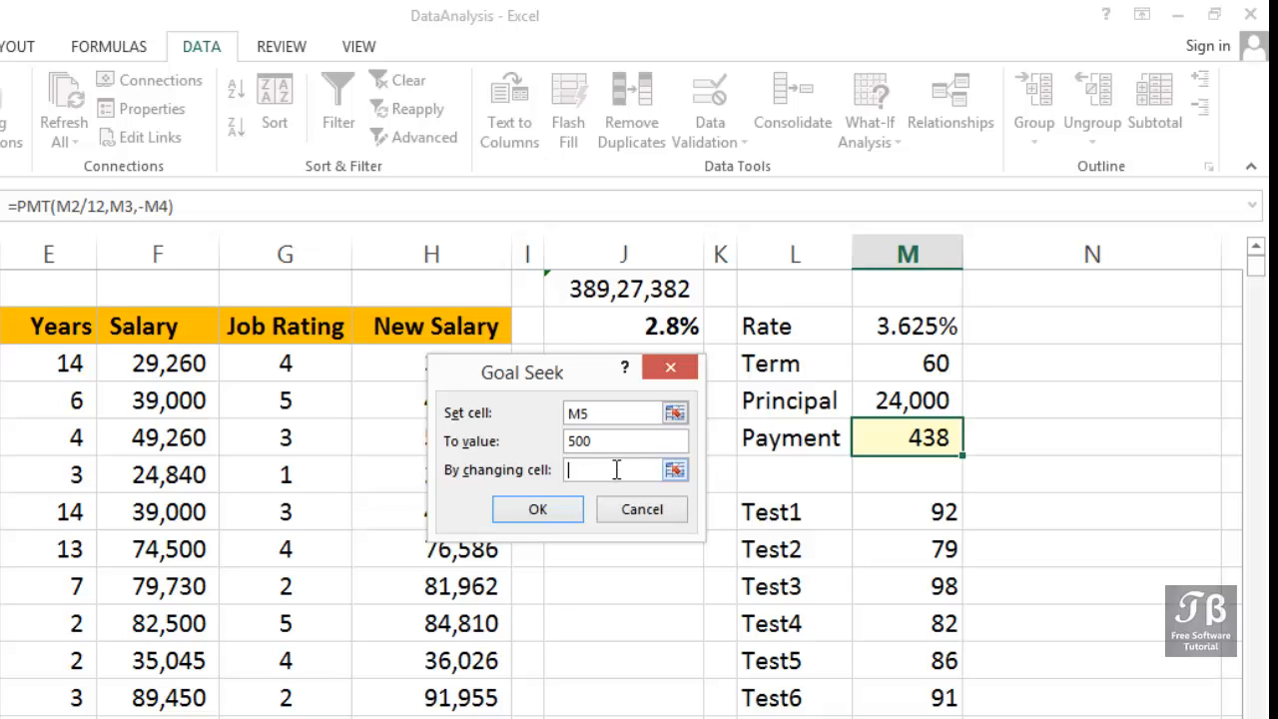
click(906, 400)
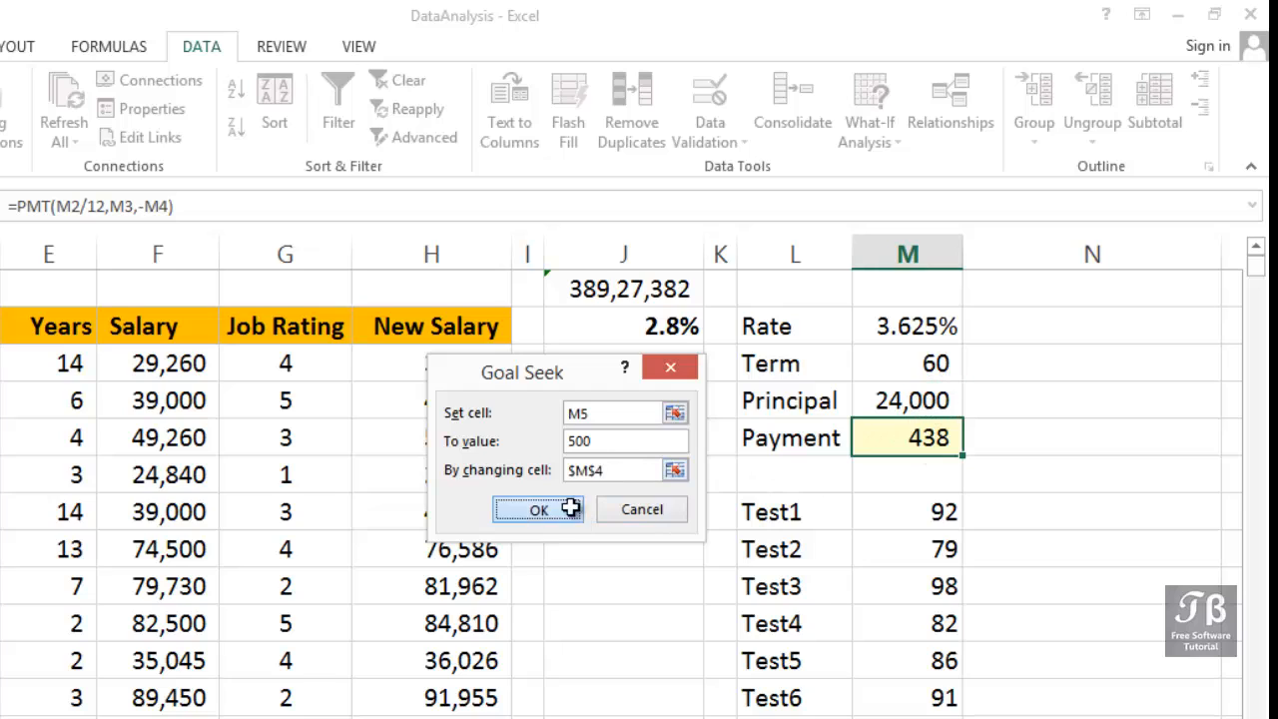
click(539, 509)
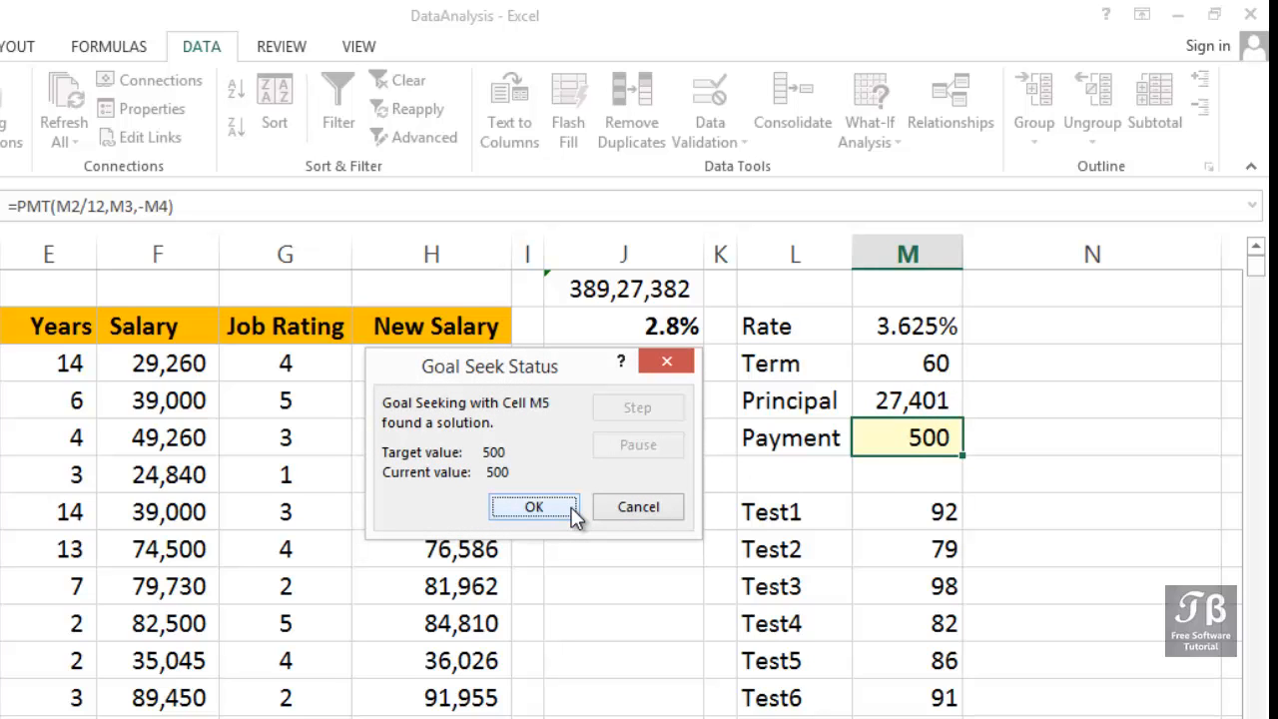
mouse_move(637, 507)
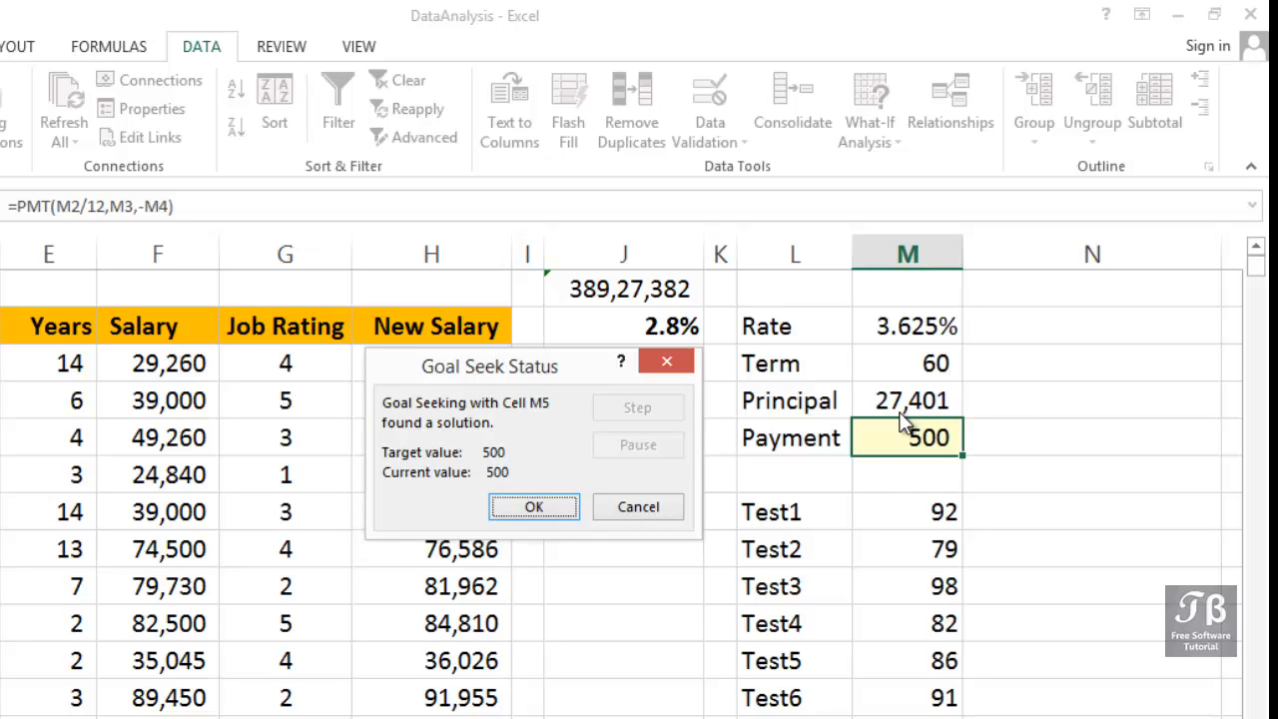
mouse_move(908, 413)
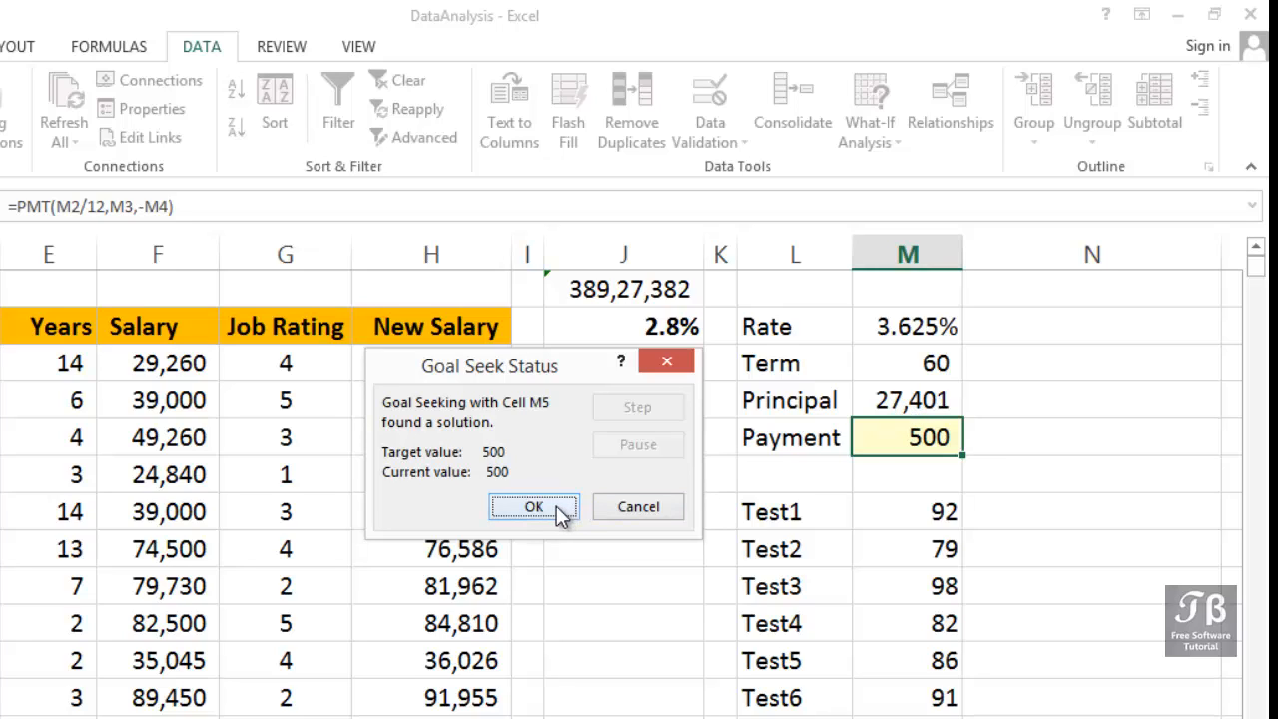
click(531, 507)
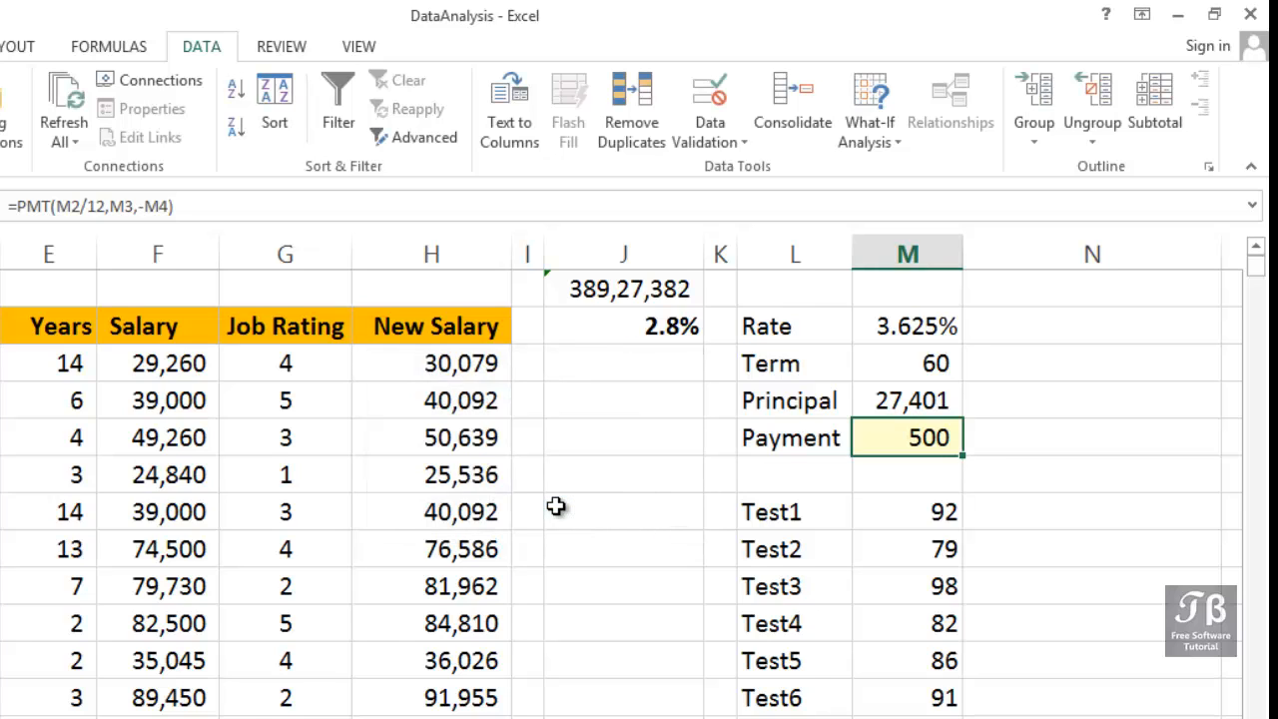
scroll(down, 3)
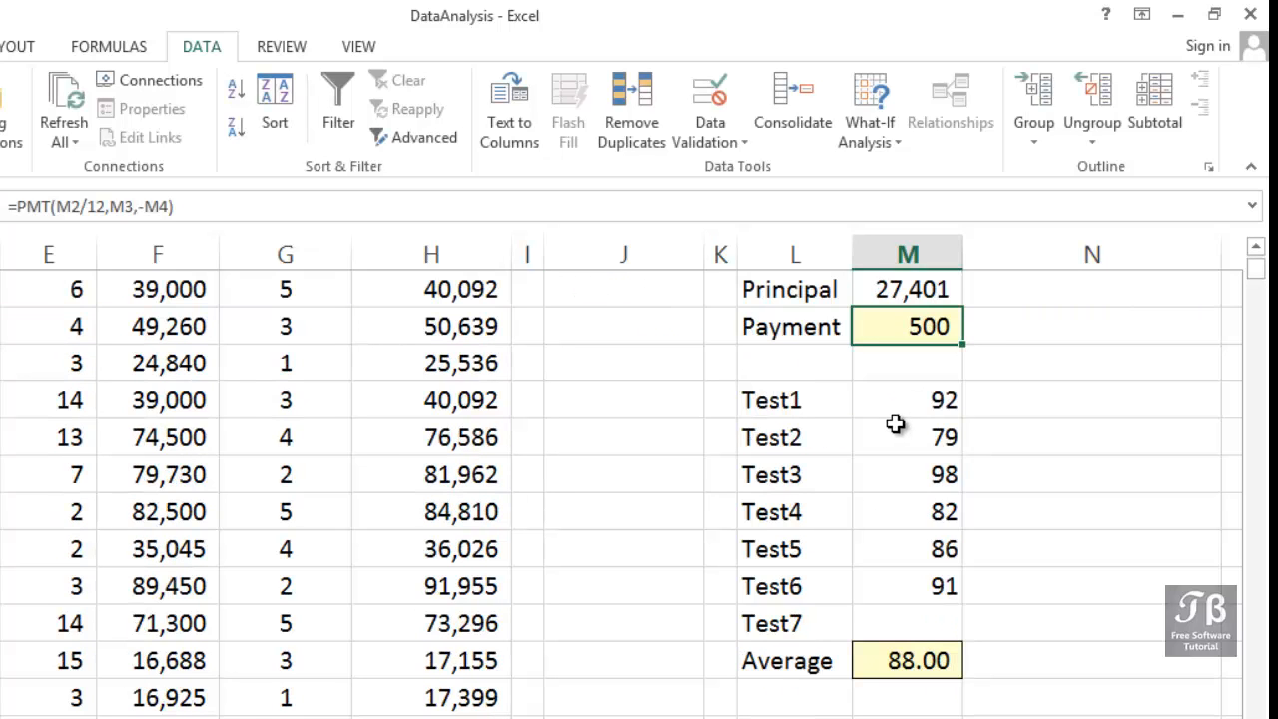
click(907, 399)
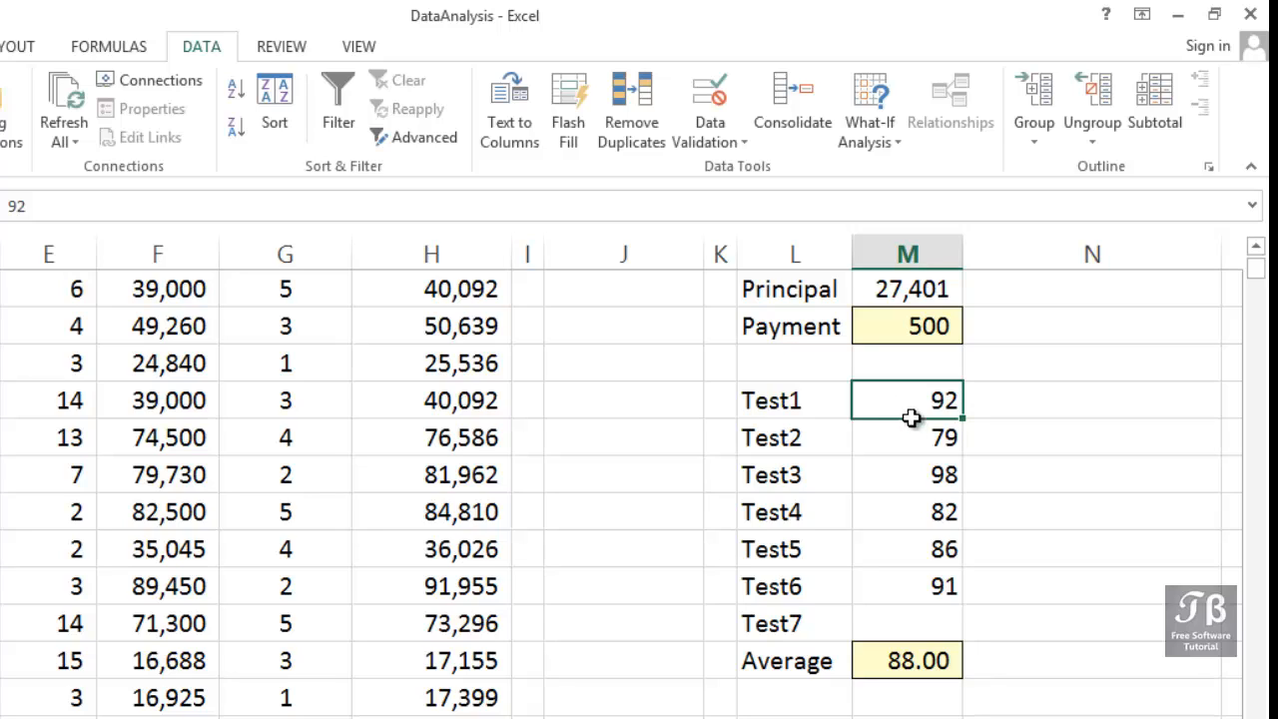
mouse_move(917, 437)
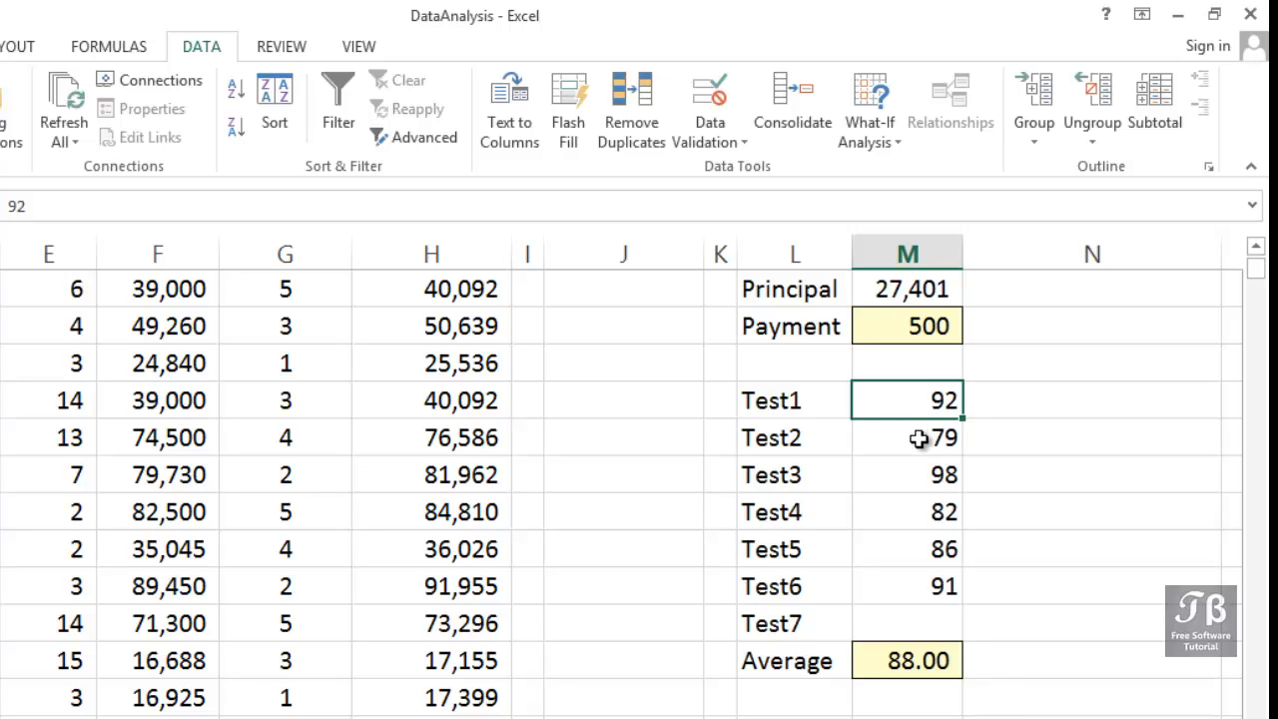
mouse_move(916, 615)
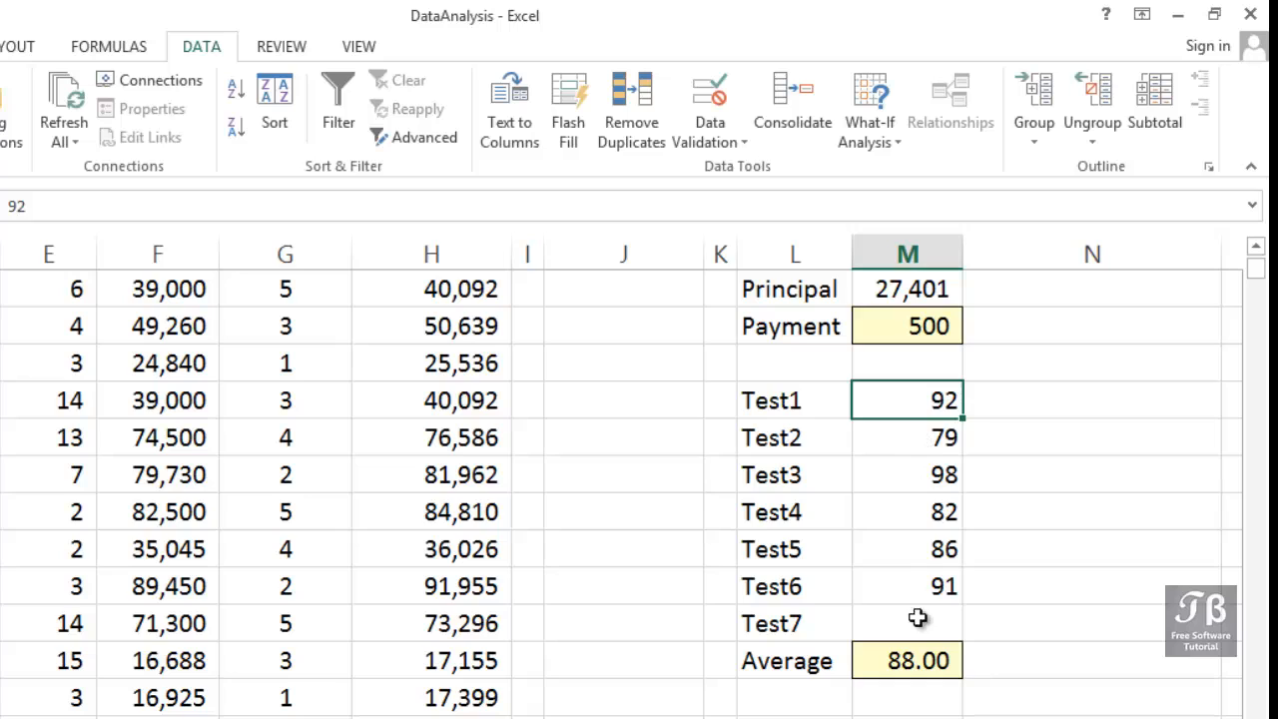
drag(906, 399, 906, 549)
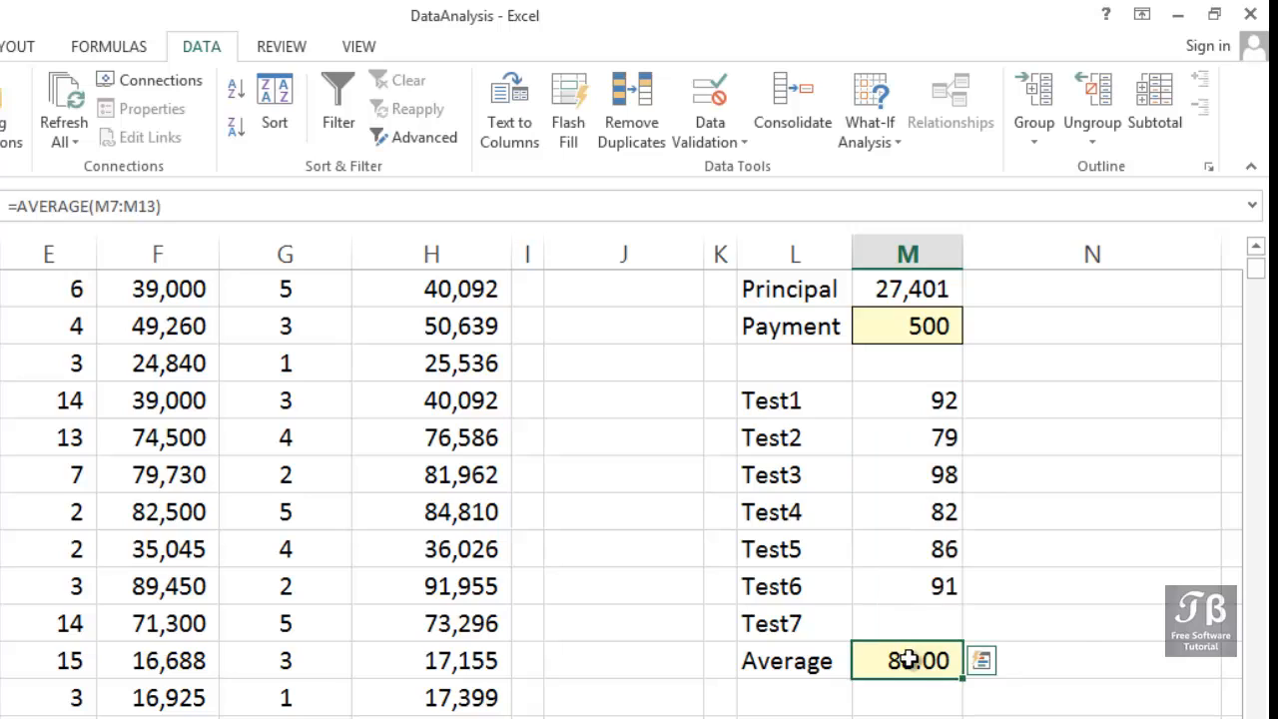
double_click(907, 659)
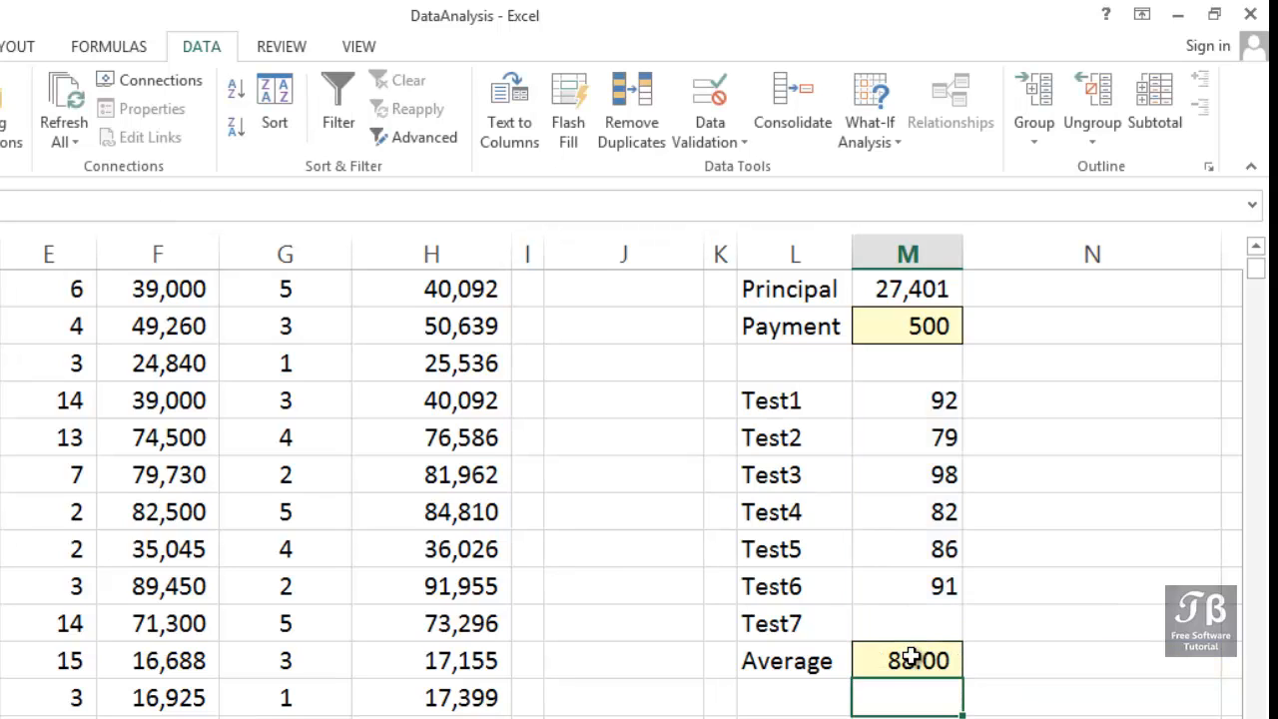
click(906, 658)
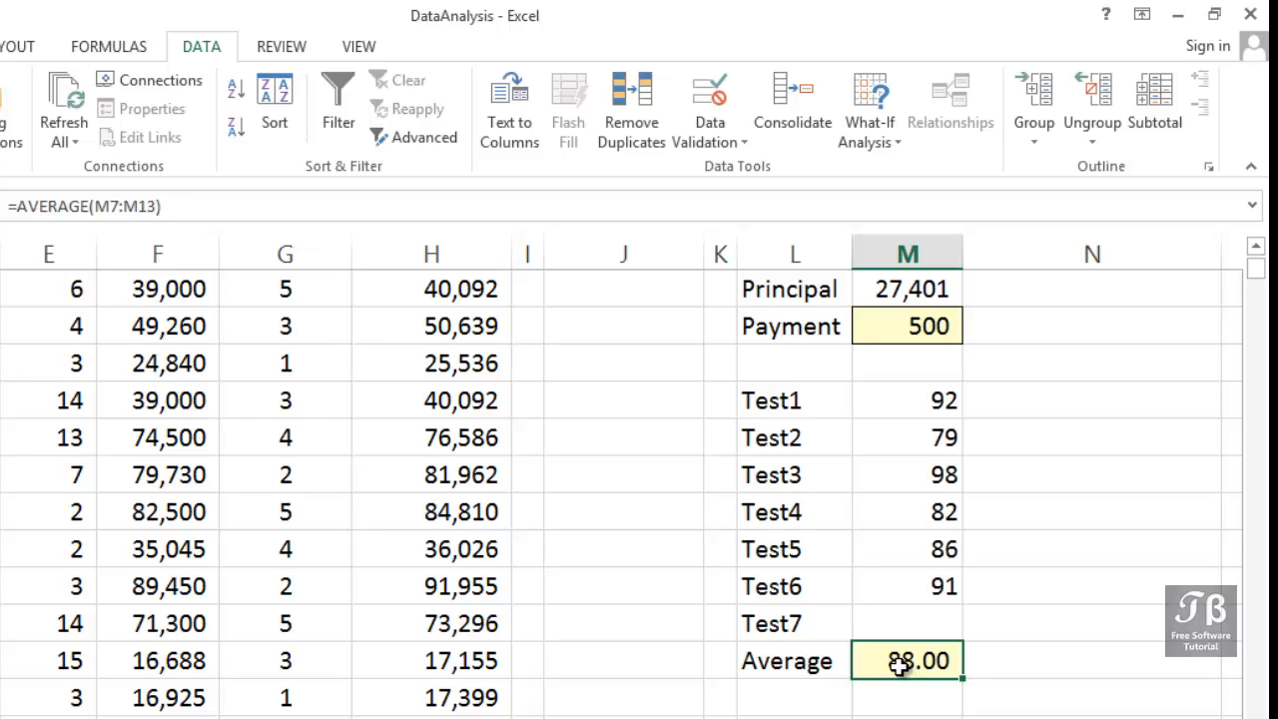
click(906, 623)
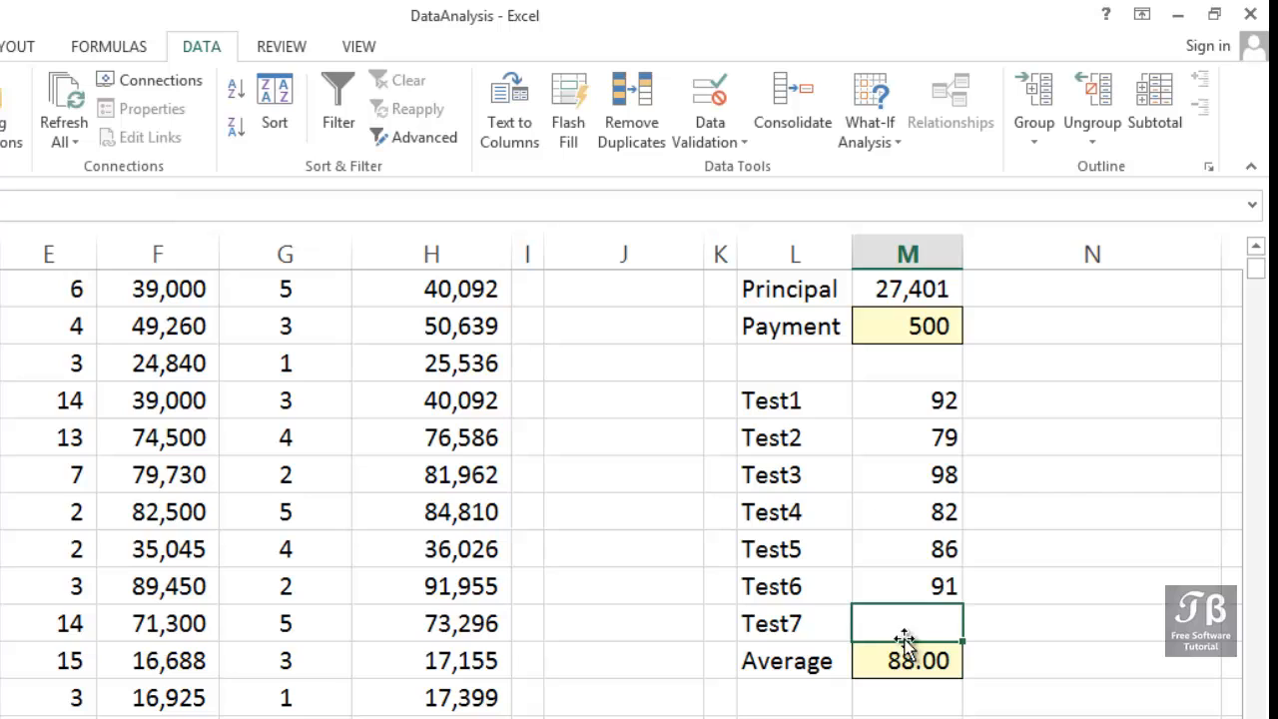
click(866, 109)
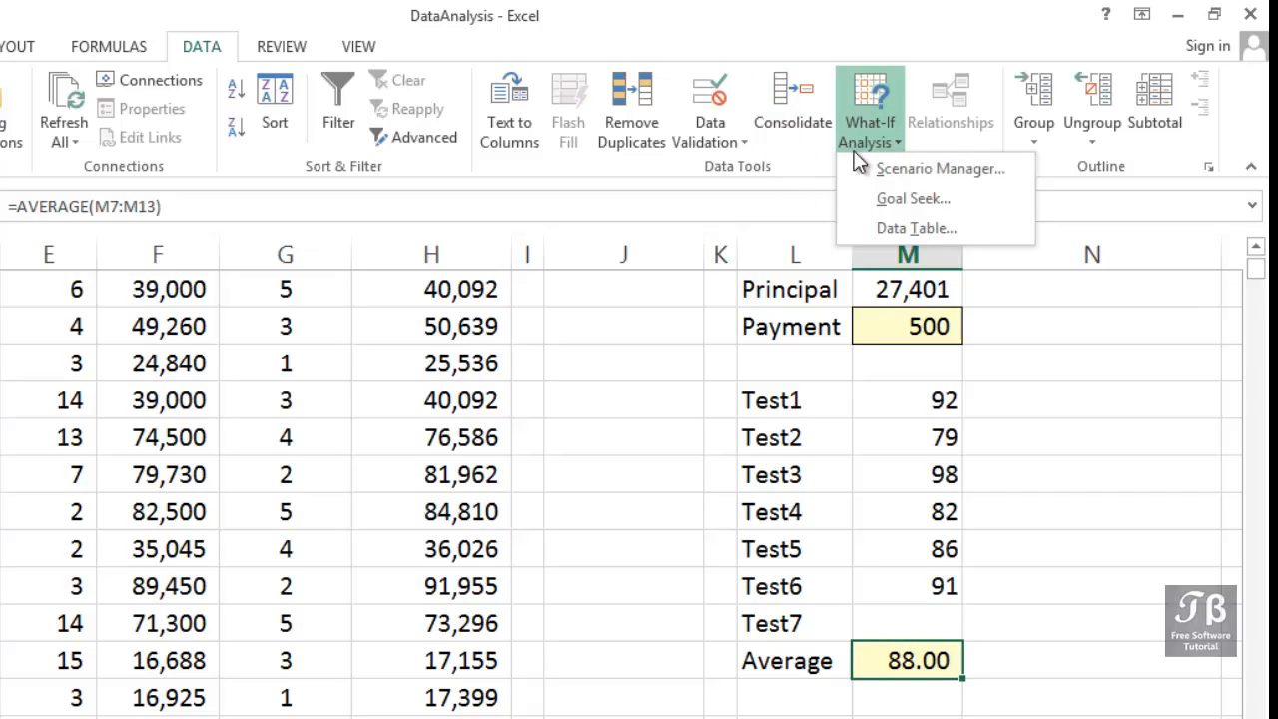
mouse_move(910, 198)
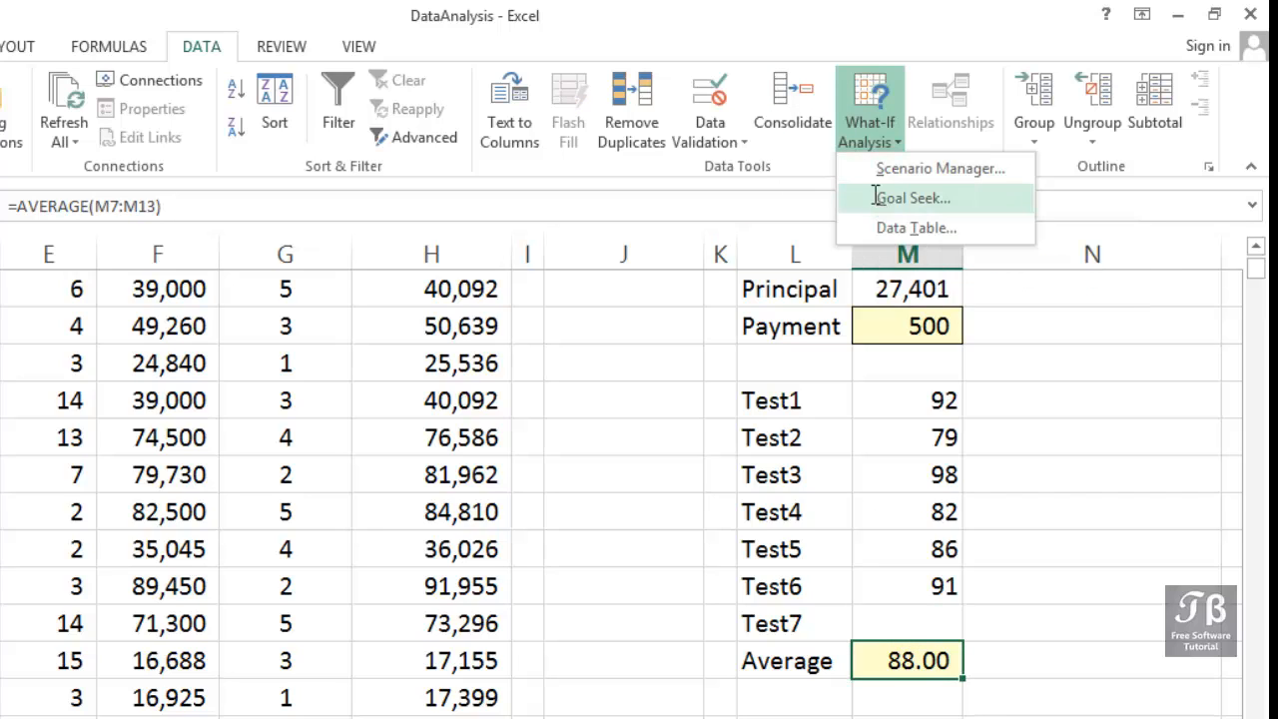
click(911, 197)
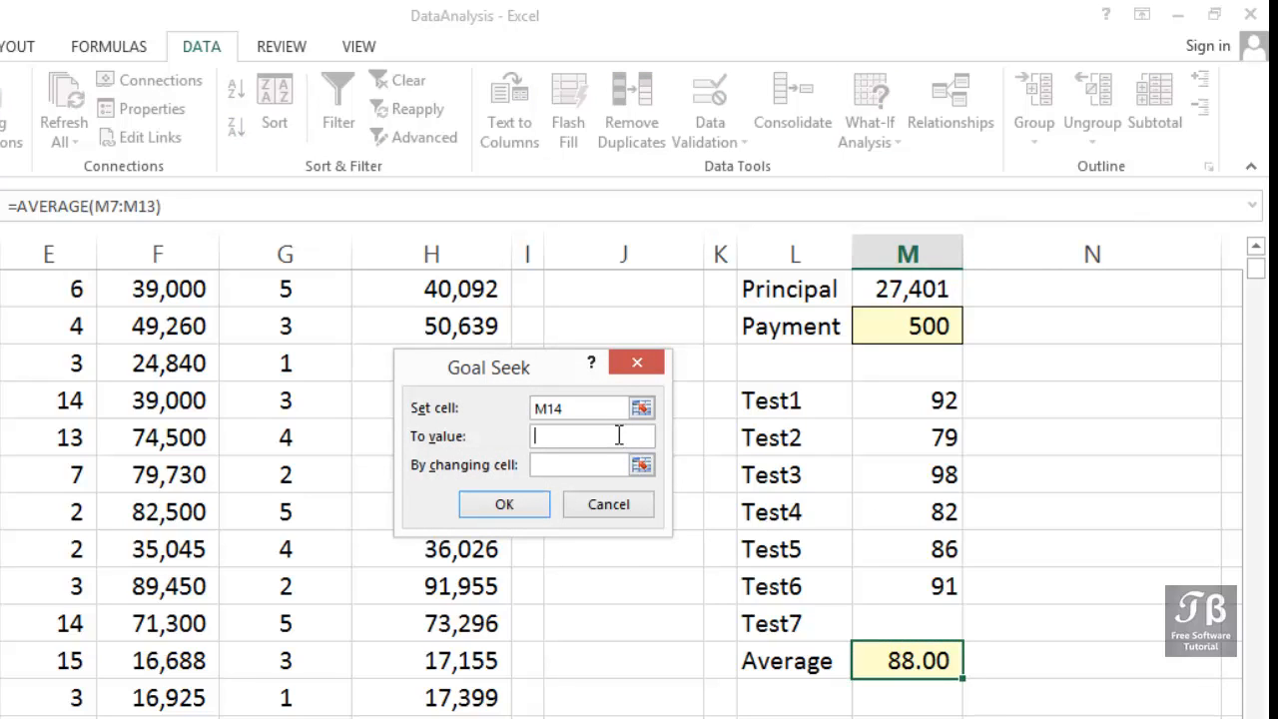
text(90)
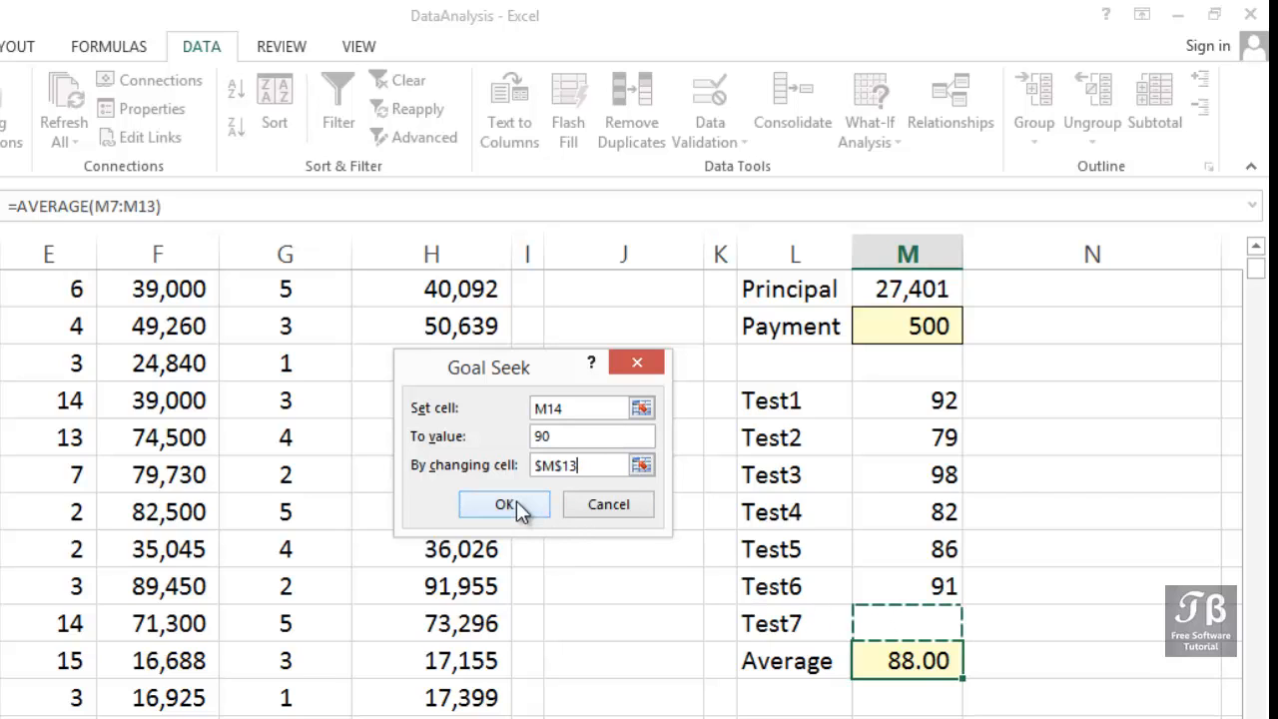
click(503, 503)
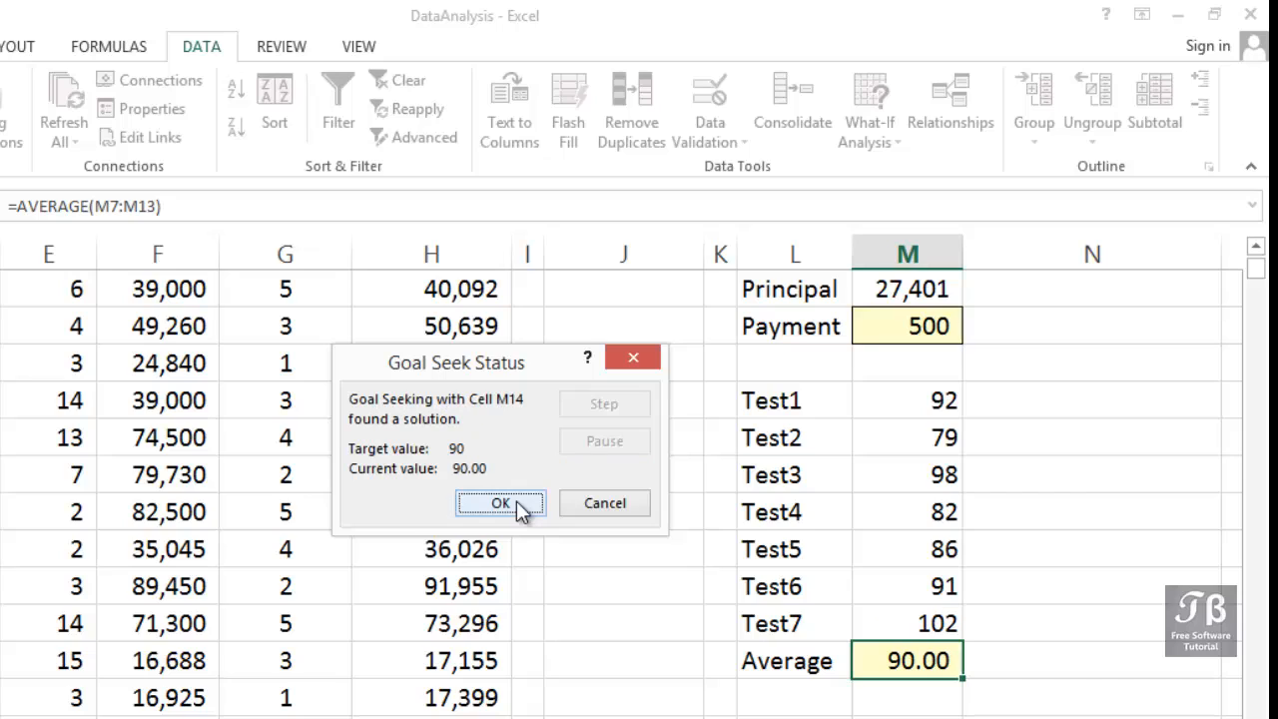
mouse_move(555, 531)
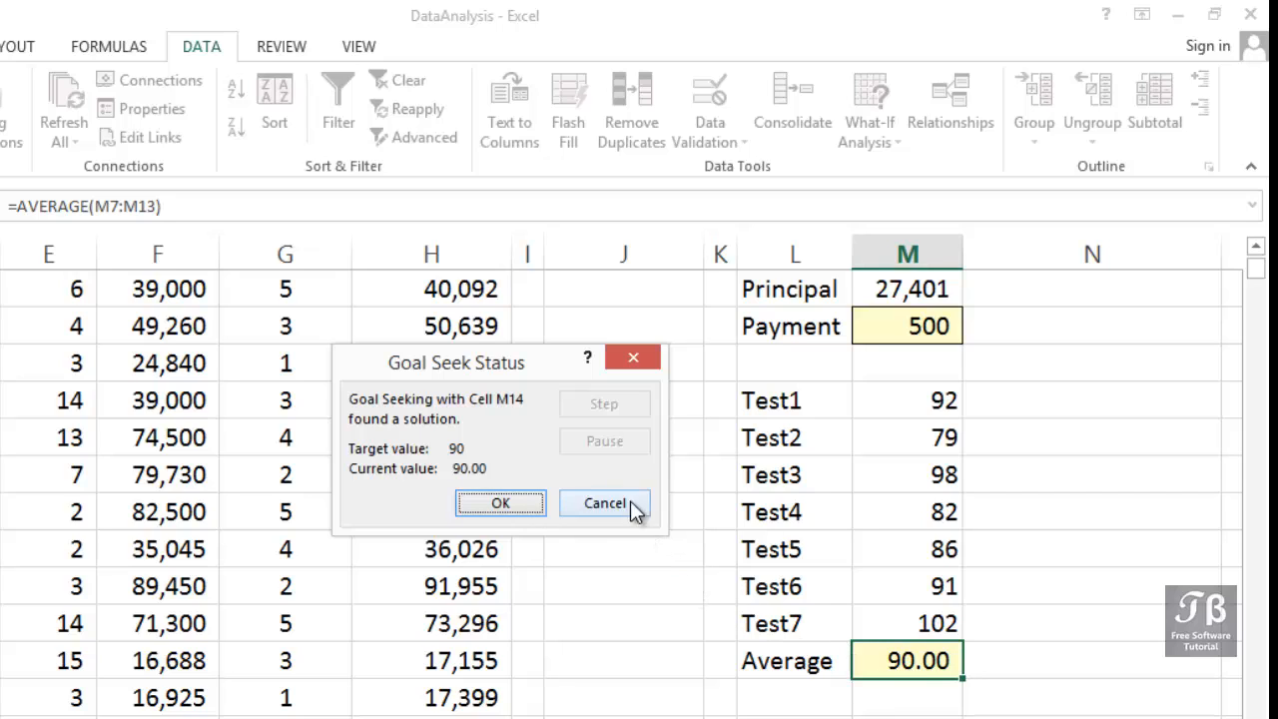
click(602, 503)
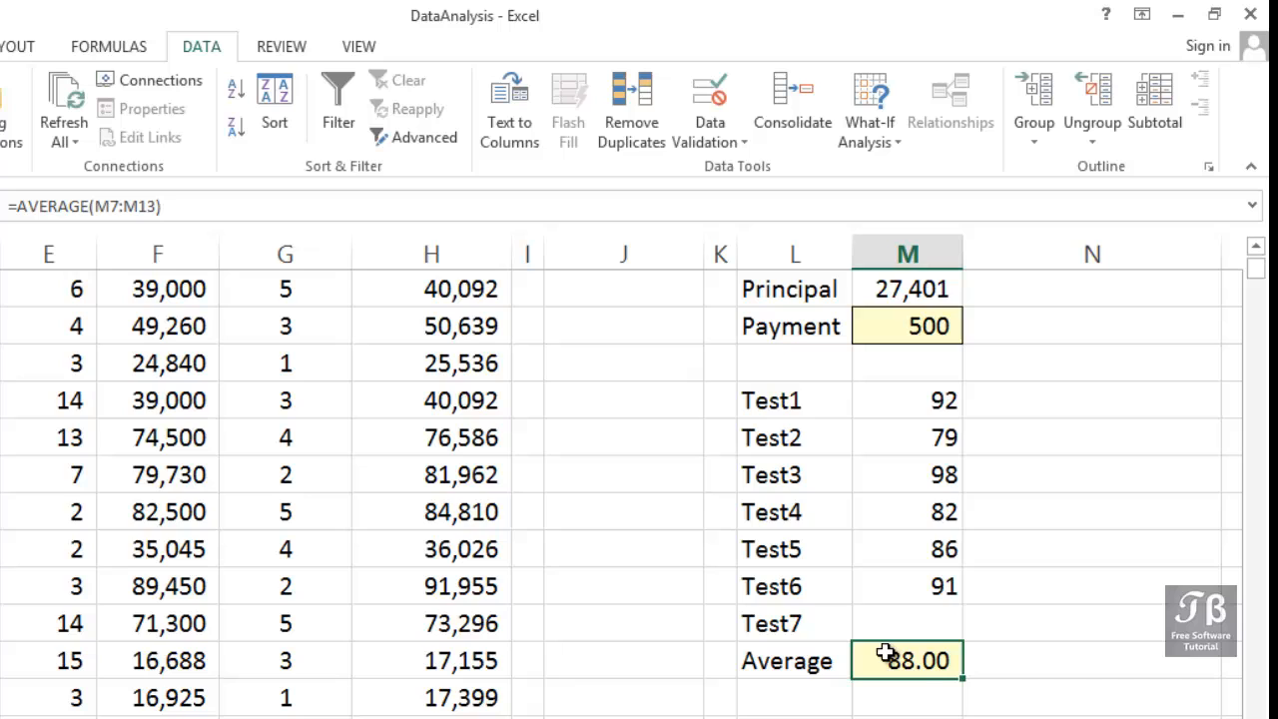
mouse_move(930, 471)
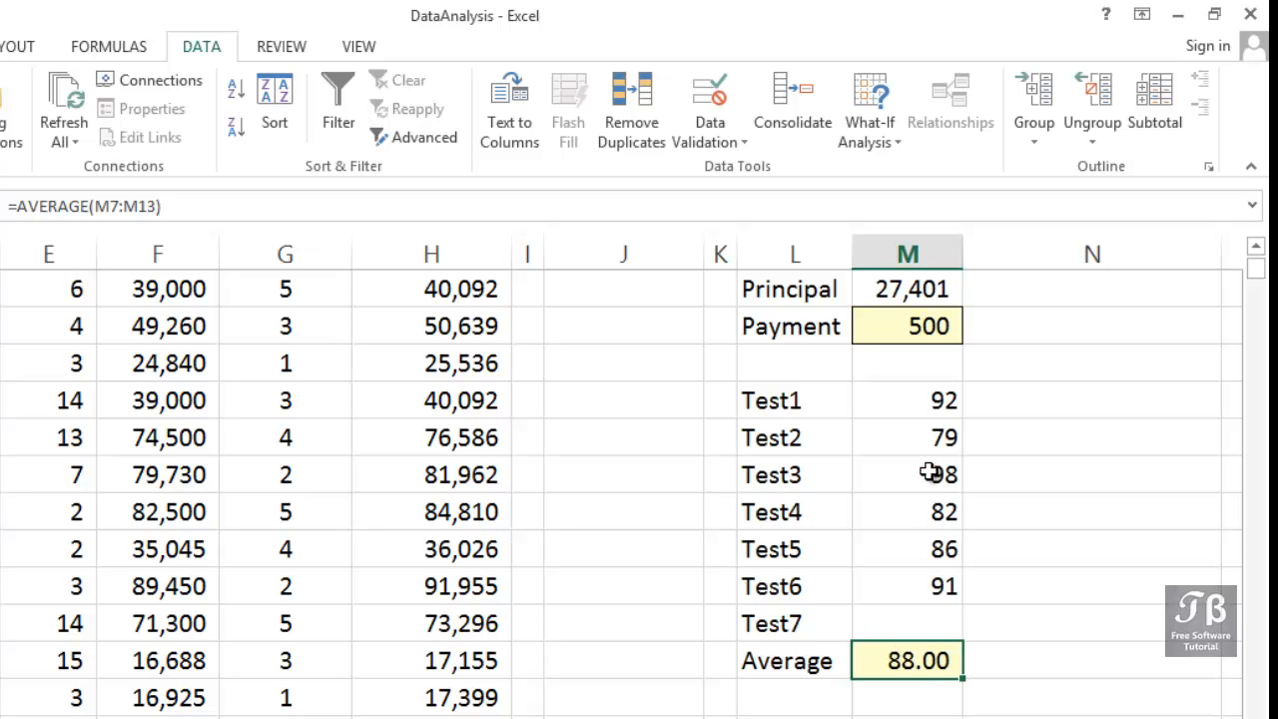
Step: Goal Seek M14 to 89.5 by changing M13, accepting the solved Test7 score of 98.5
click(866, 108)
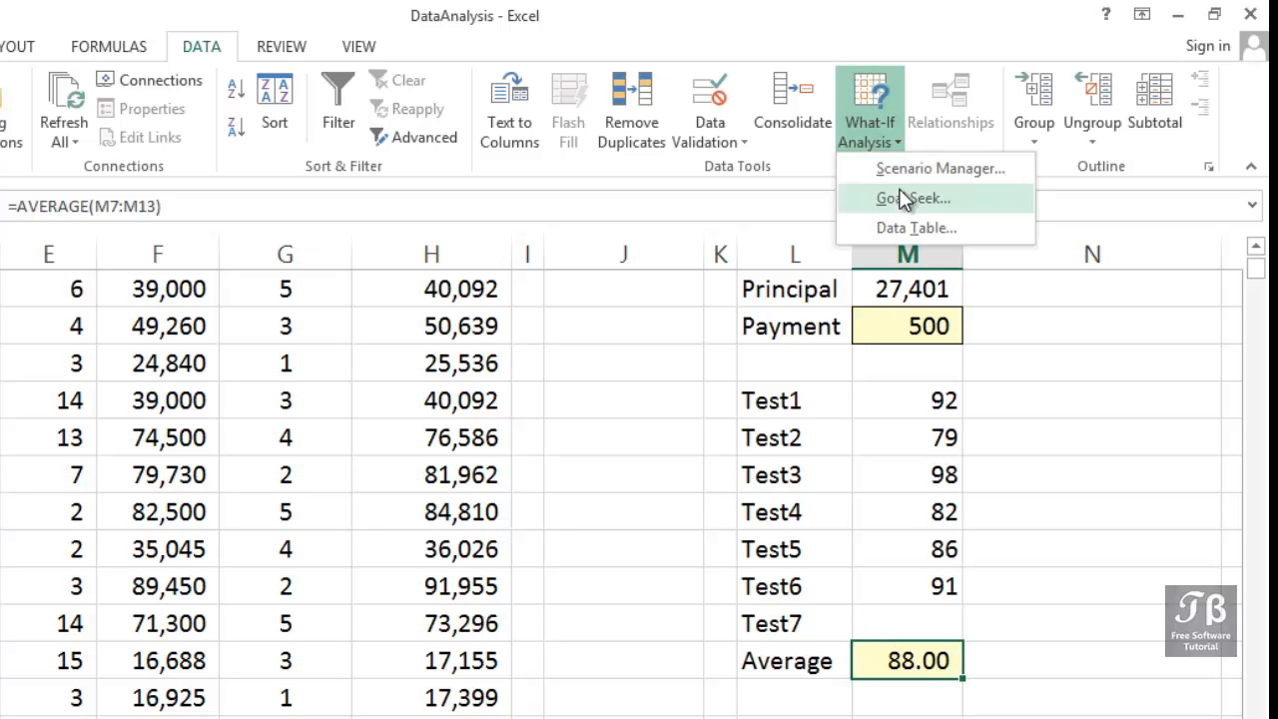
click(914, 197)
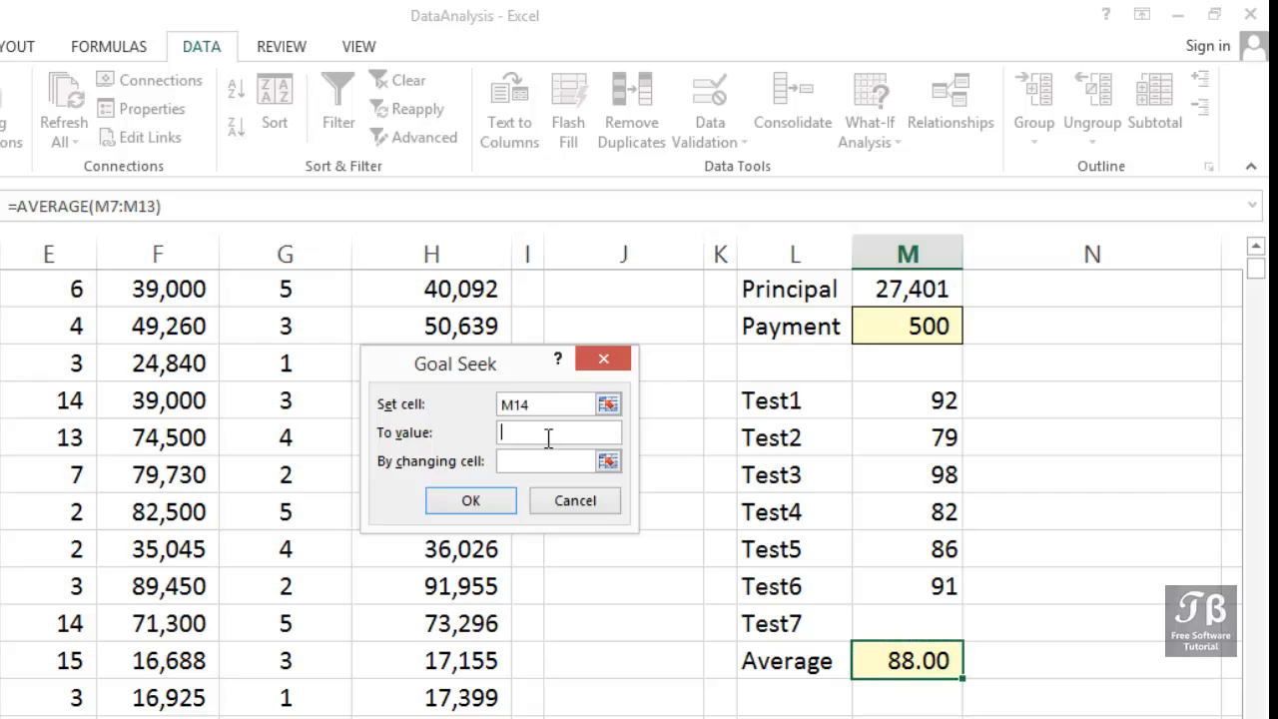
text(8)
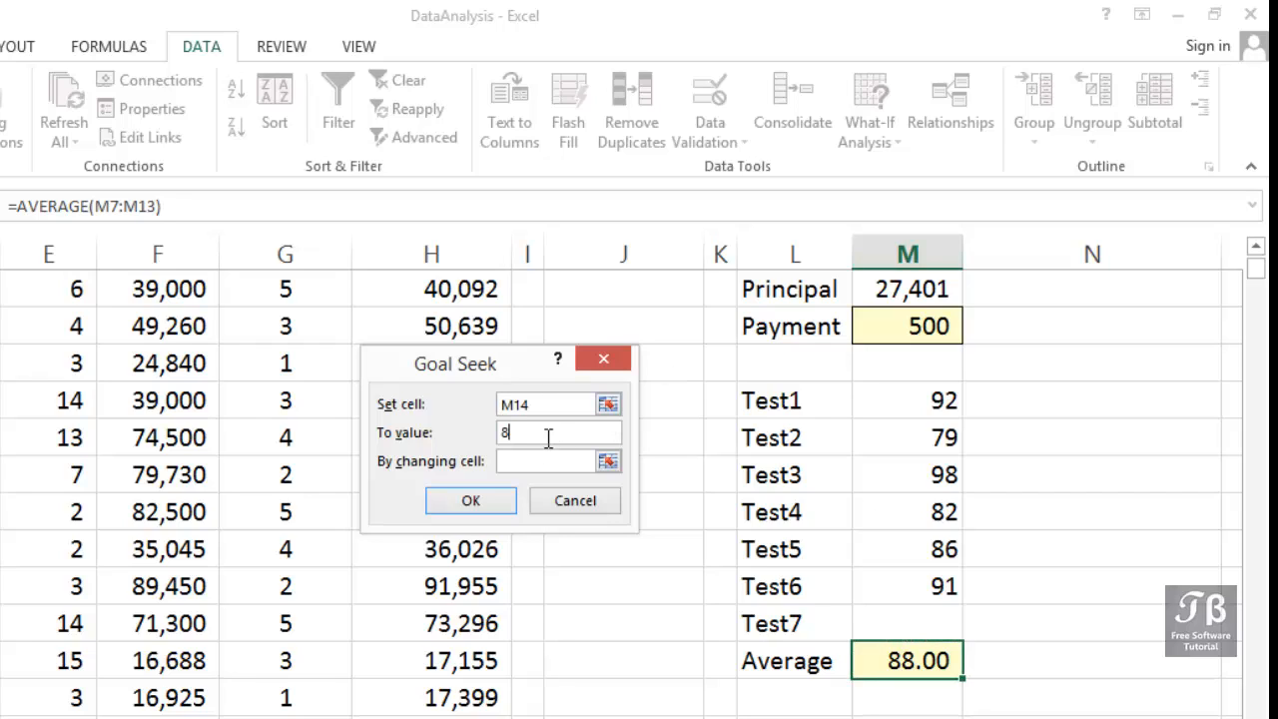
text(9.5)
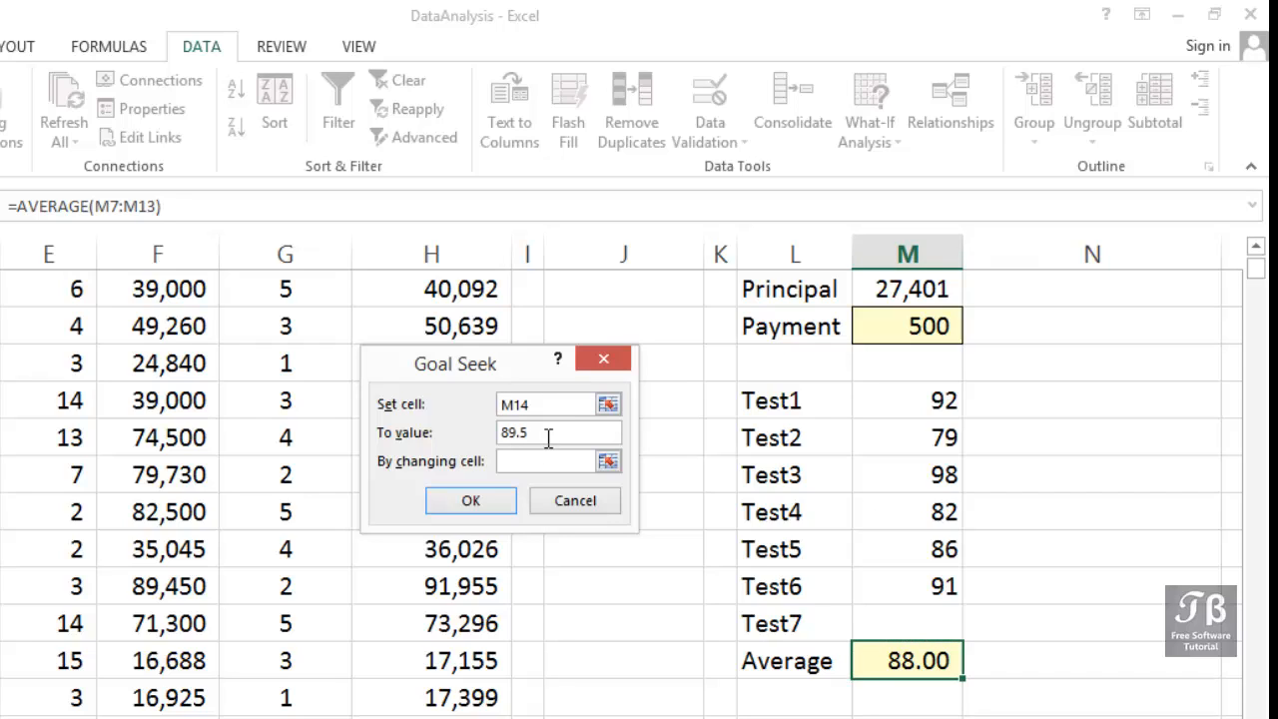
click(549, 460)
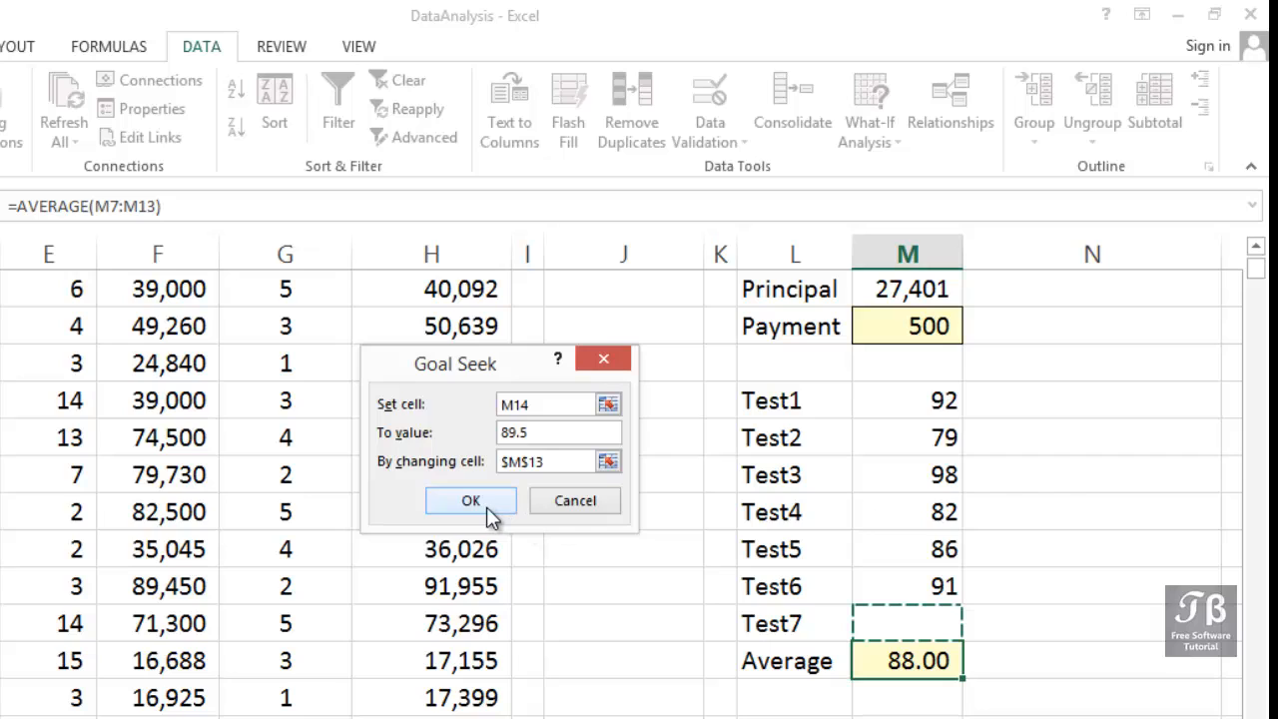
click(472, 499)
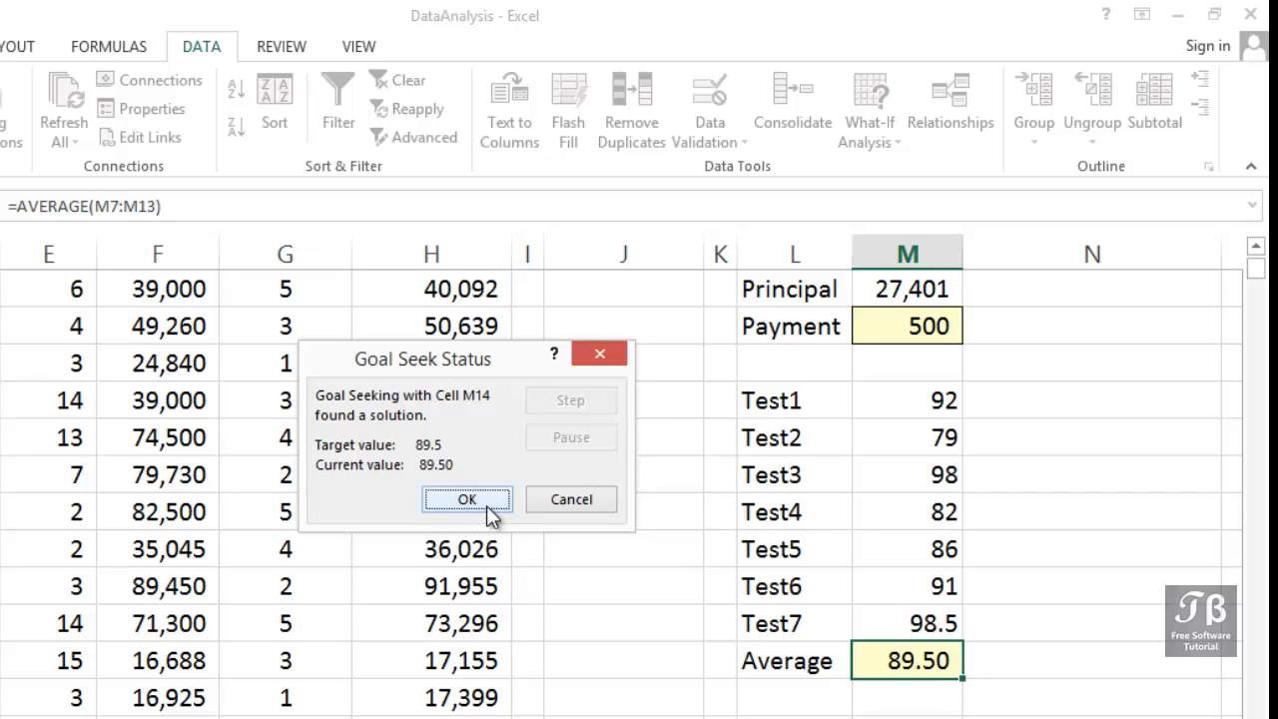
click(467, 499)
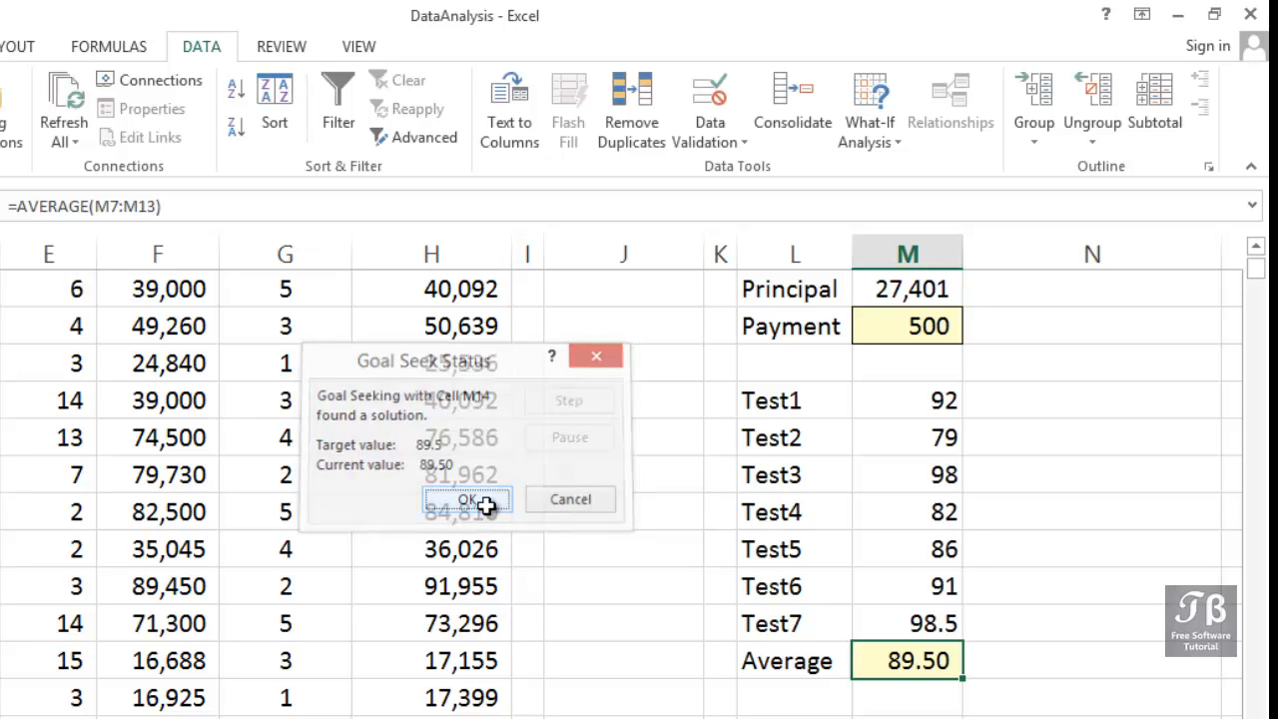
click(465, 499)
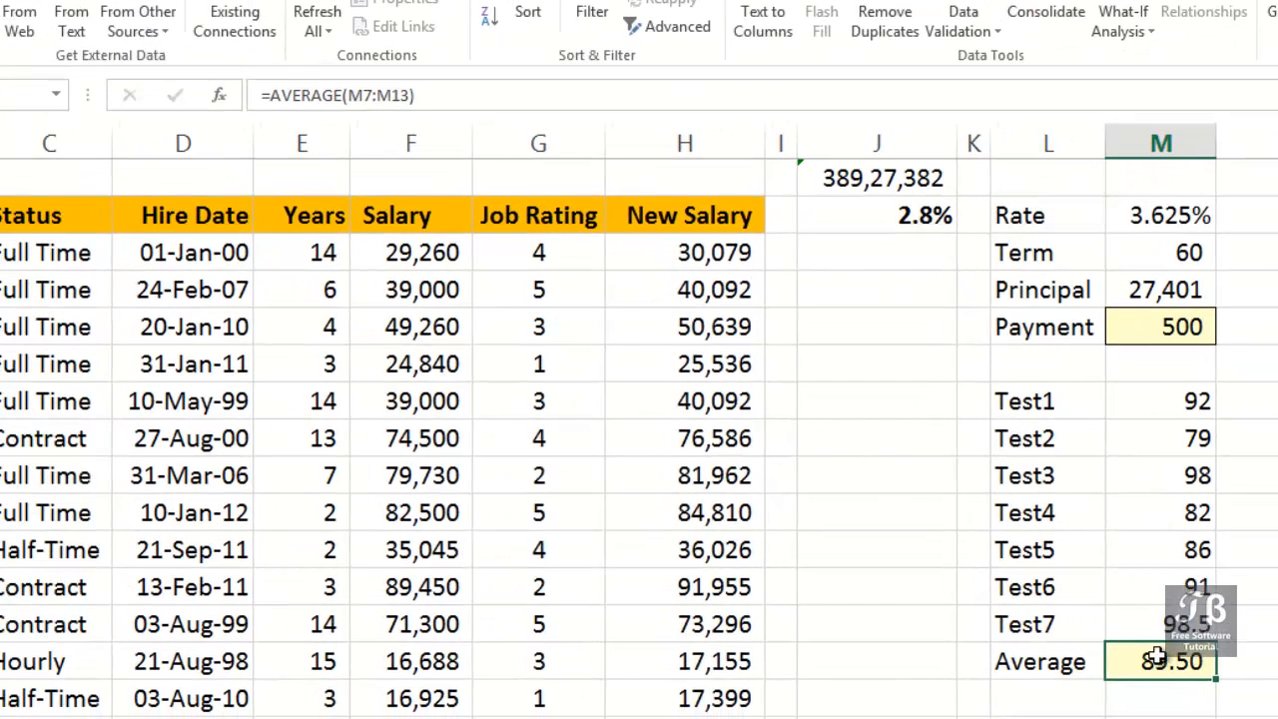
click(1160, 623)
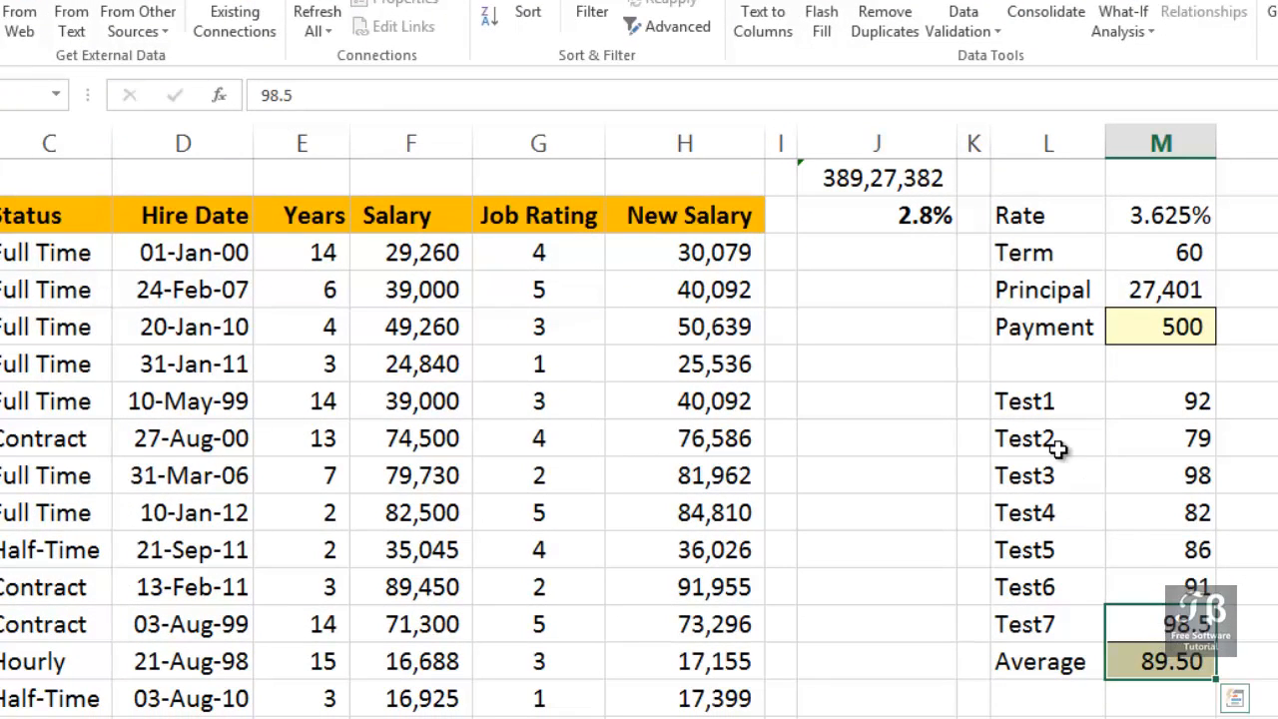
click(876, 216)
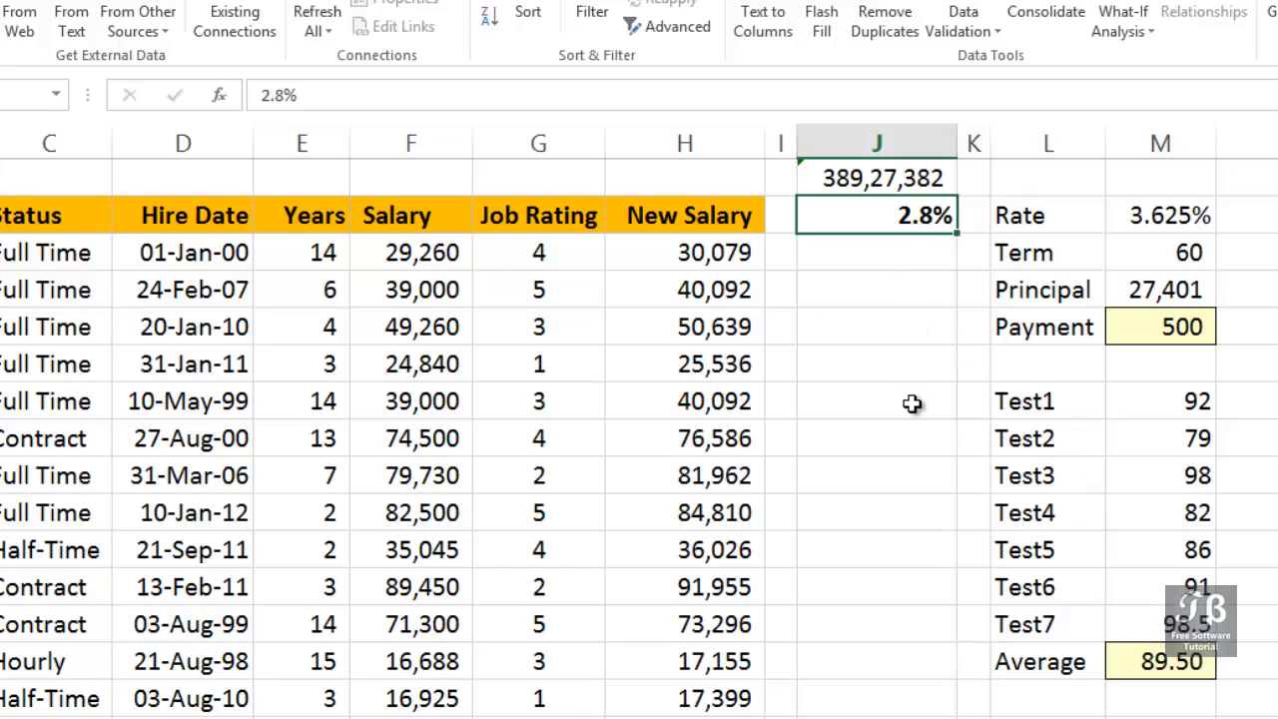
click(684, 144)
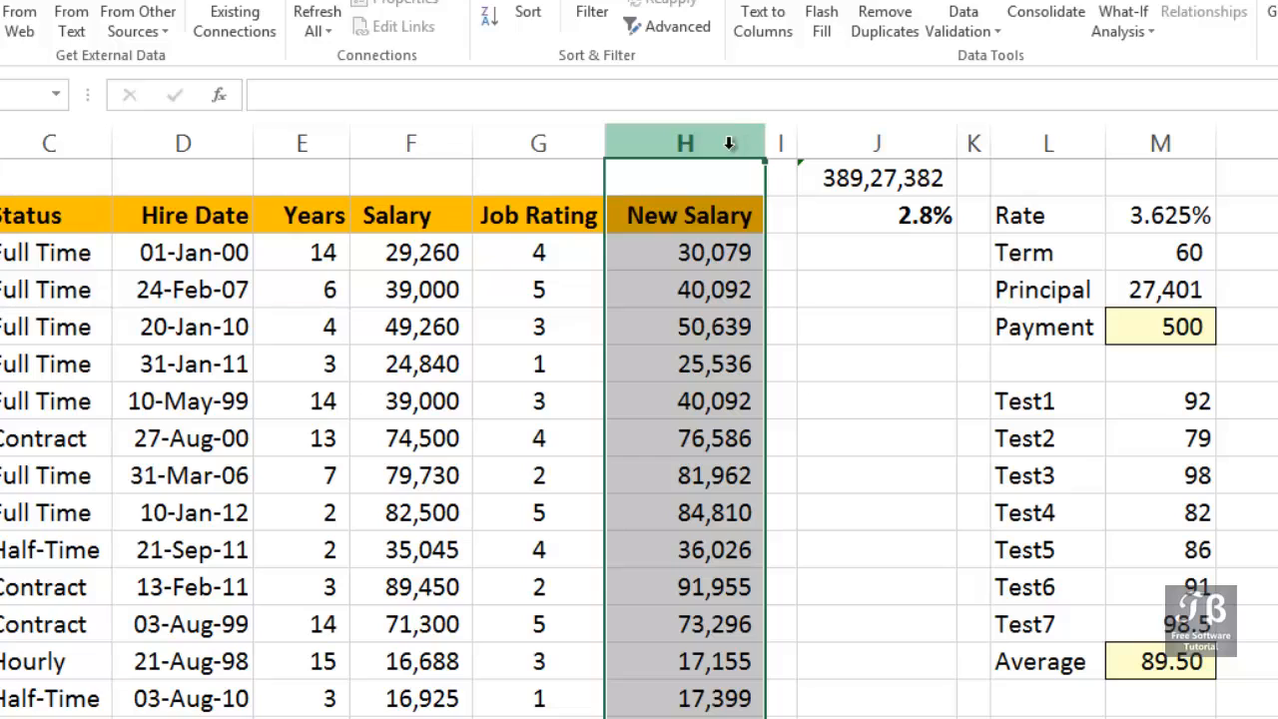
double_click(685, 252)
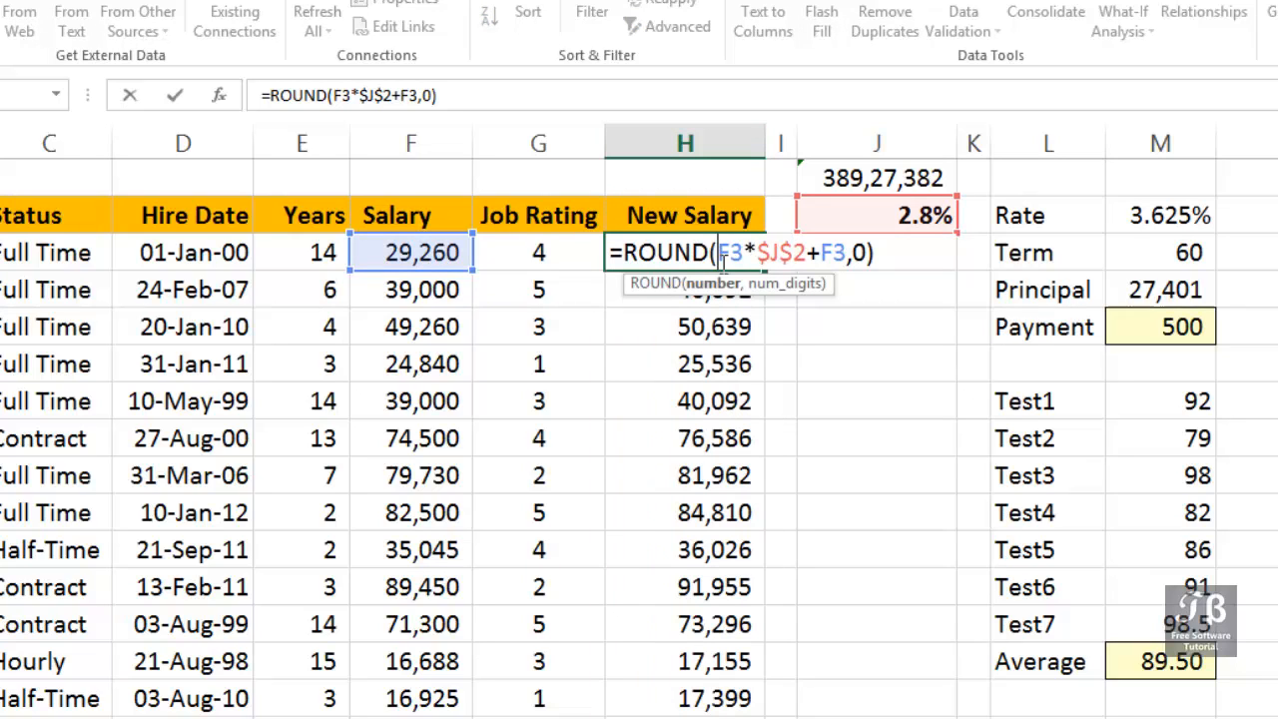
mouse_move(875, 214)
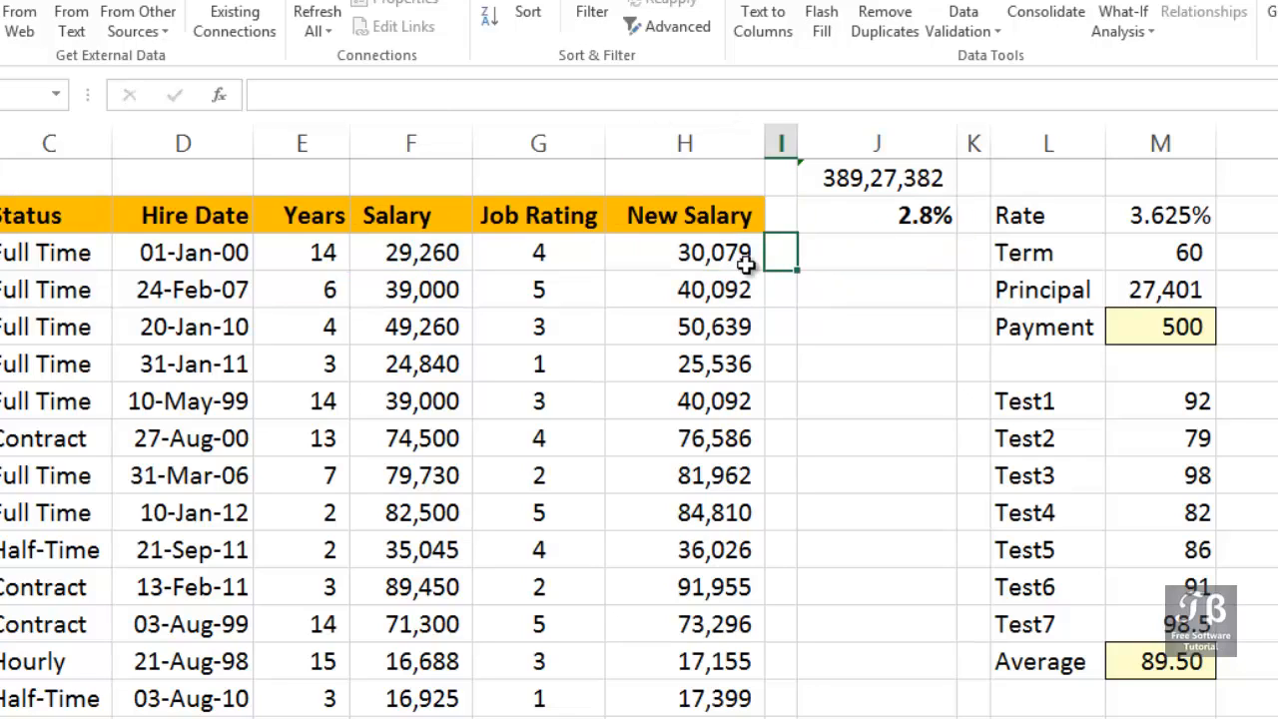
click(682, 252)
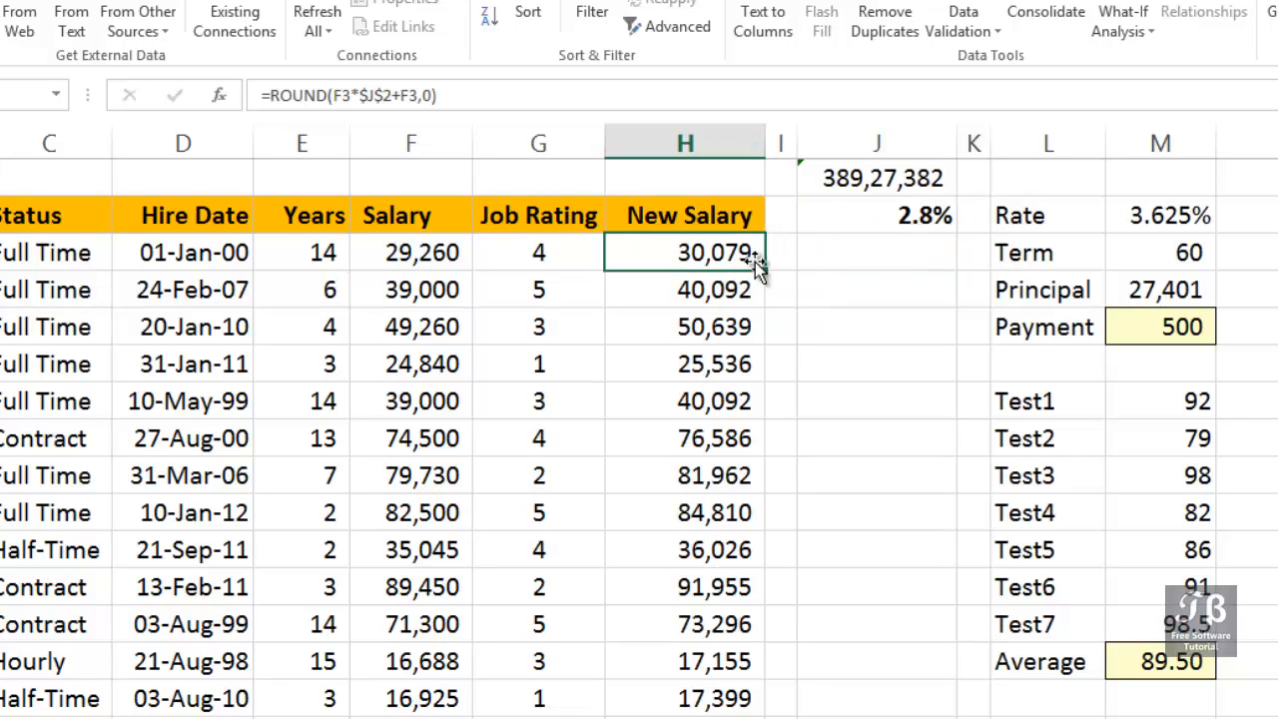
click(876, 177)
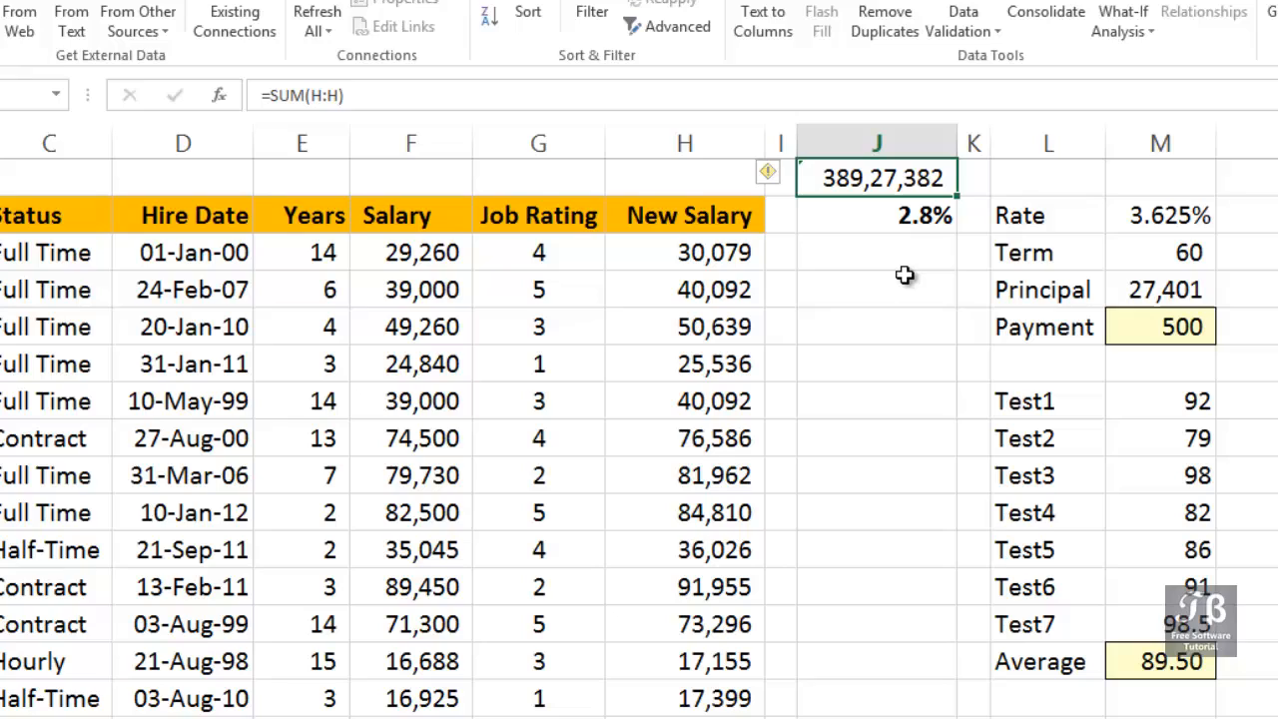
mouse_move(898, 253)
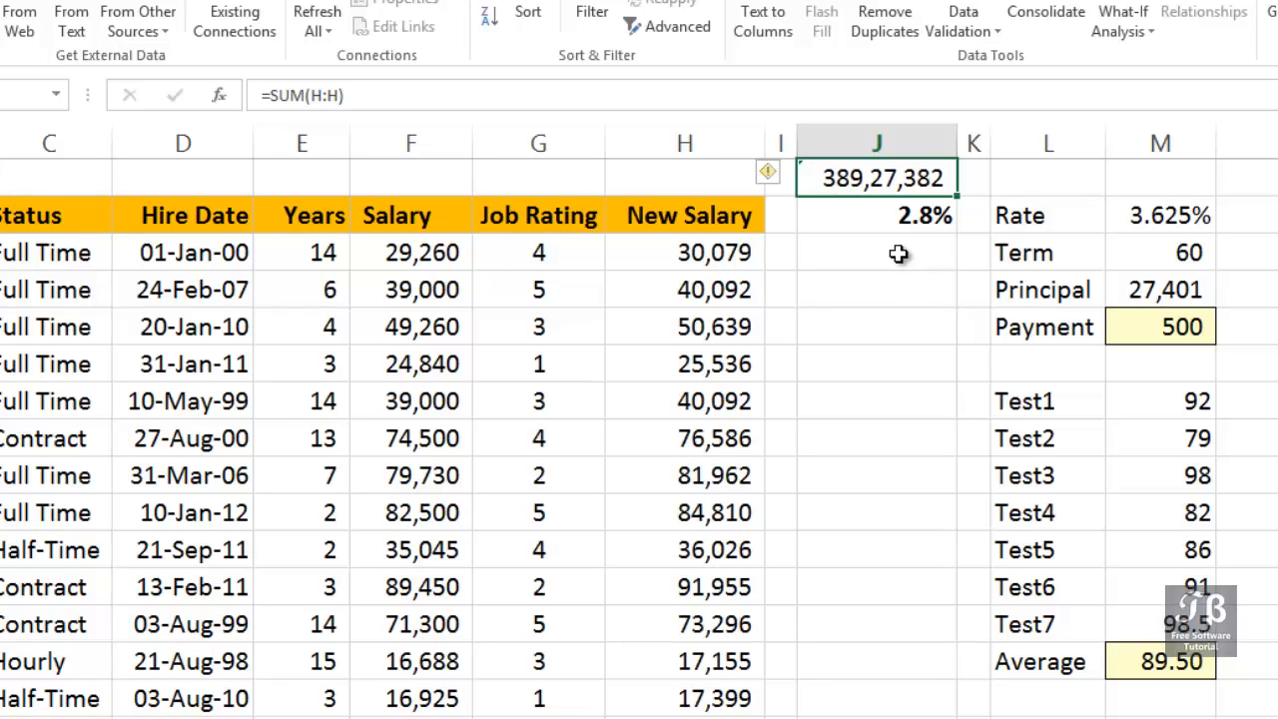
mouse_move(890, 212)
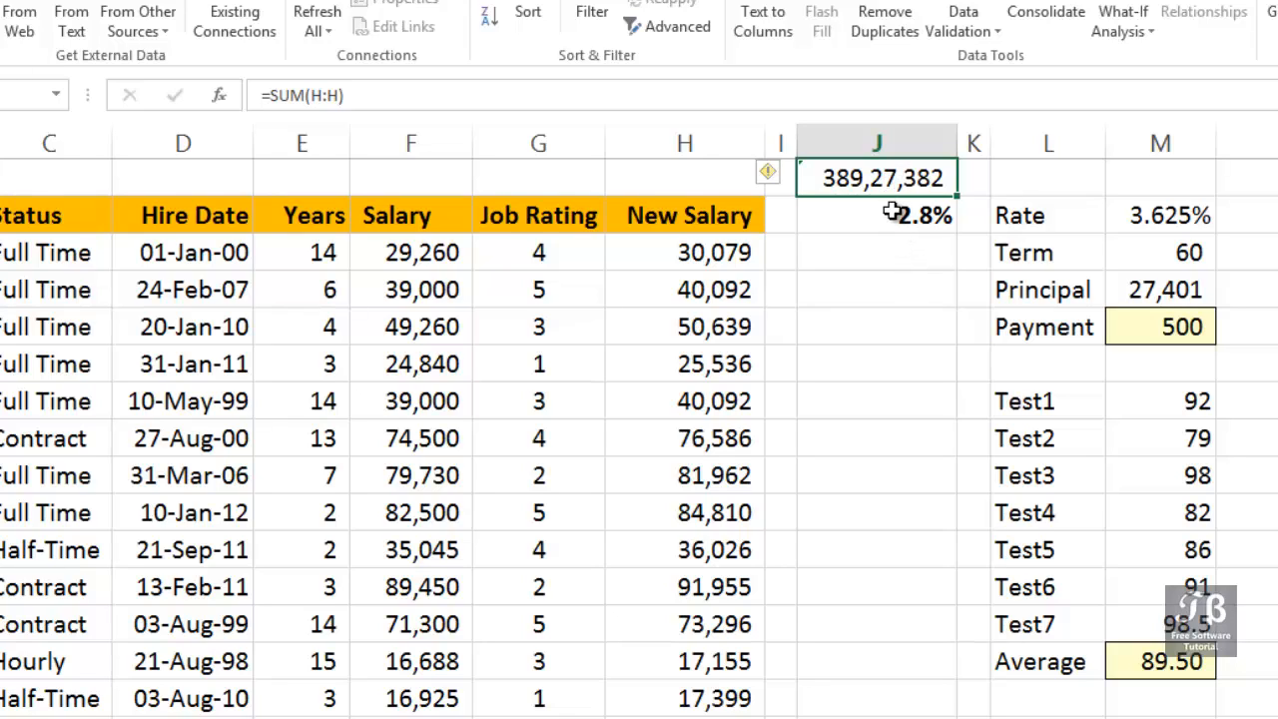
click(895, 216)
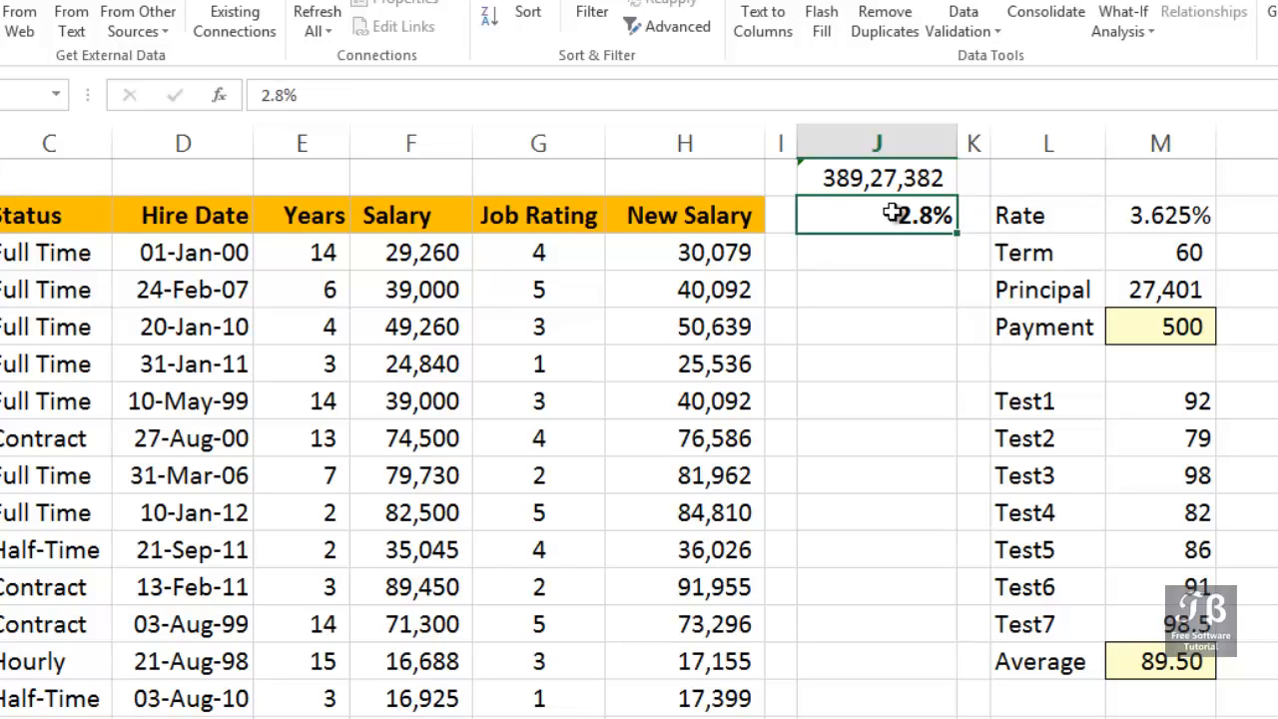
click(877, 177)
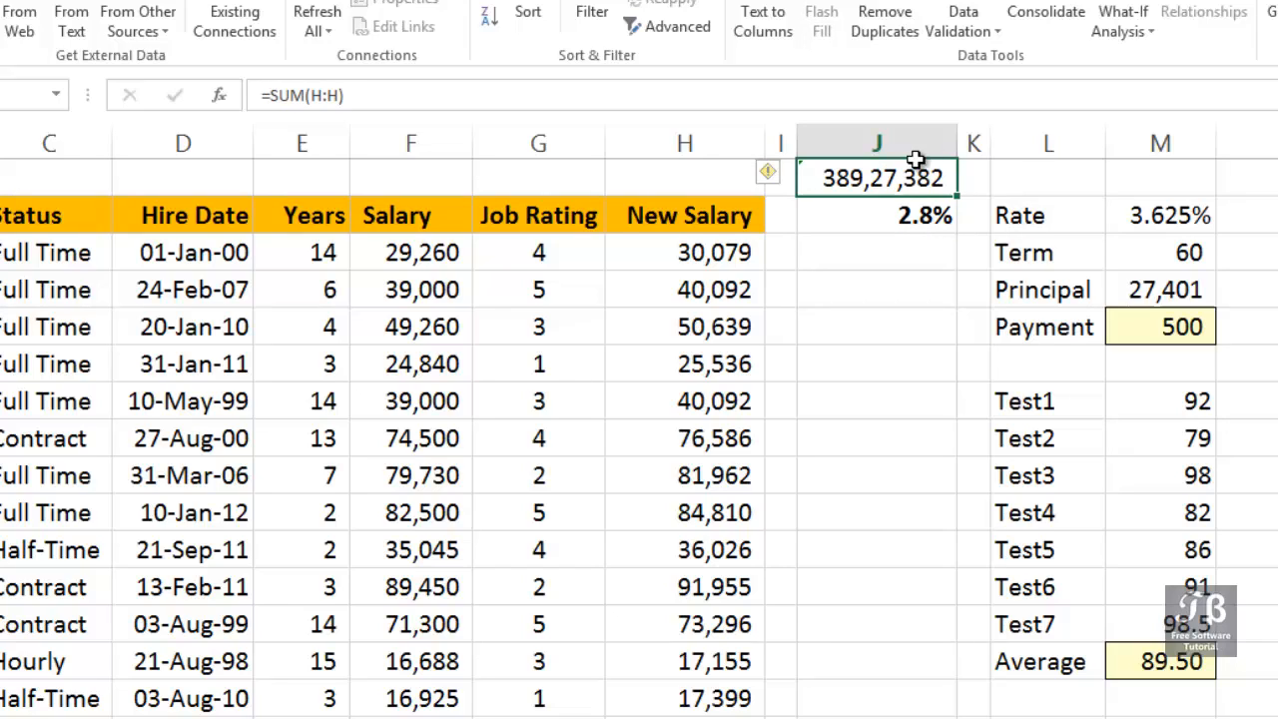
Step: Goal Seek J1 to 39,000,000 by changing J2, accepting the solved 3.0% raise
click(1122, 20)
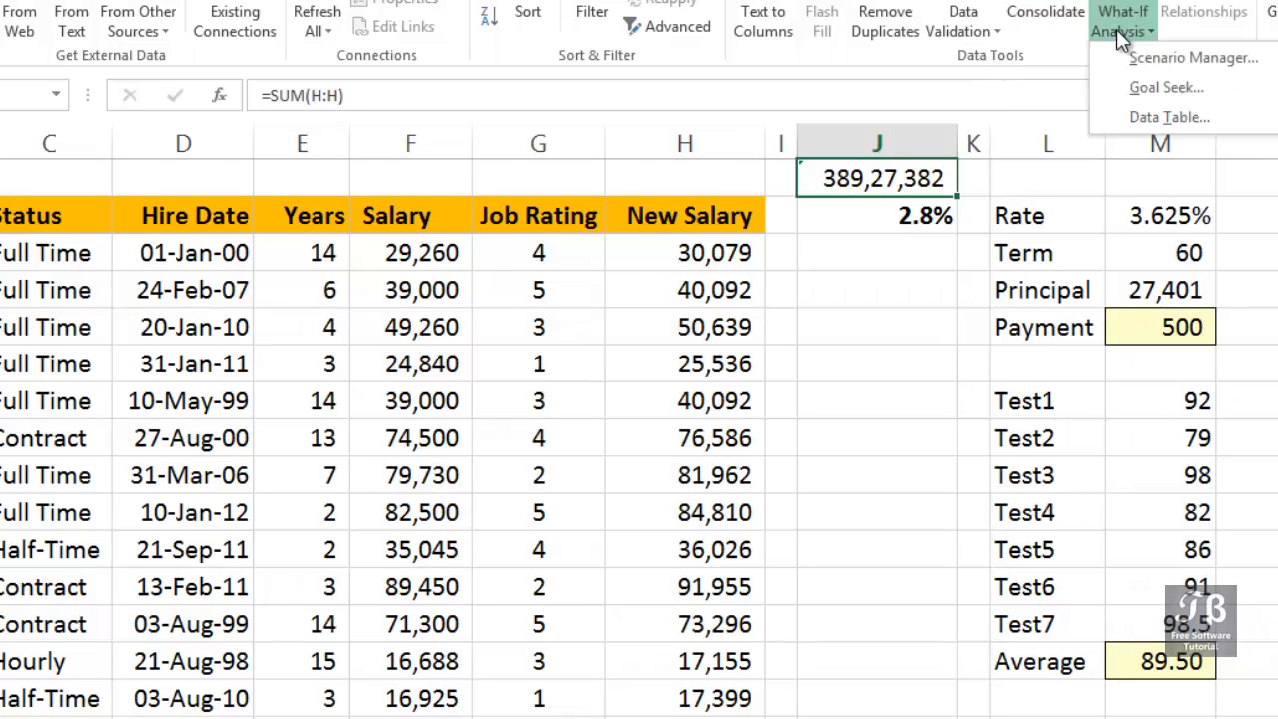
click(1166, 87)
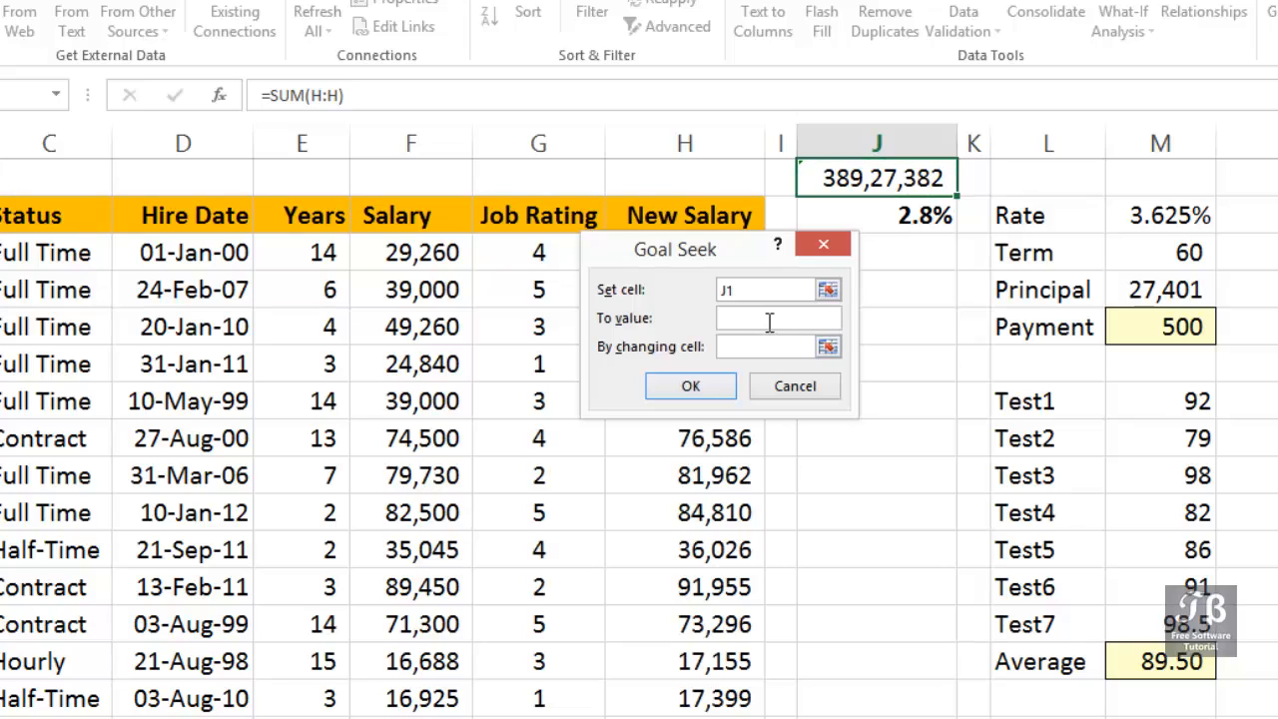
text(39000000)
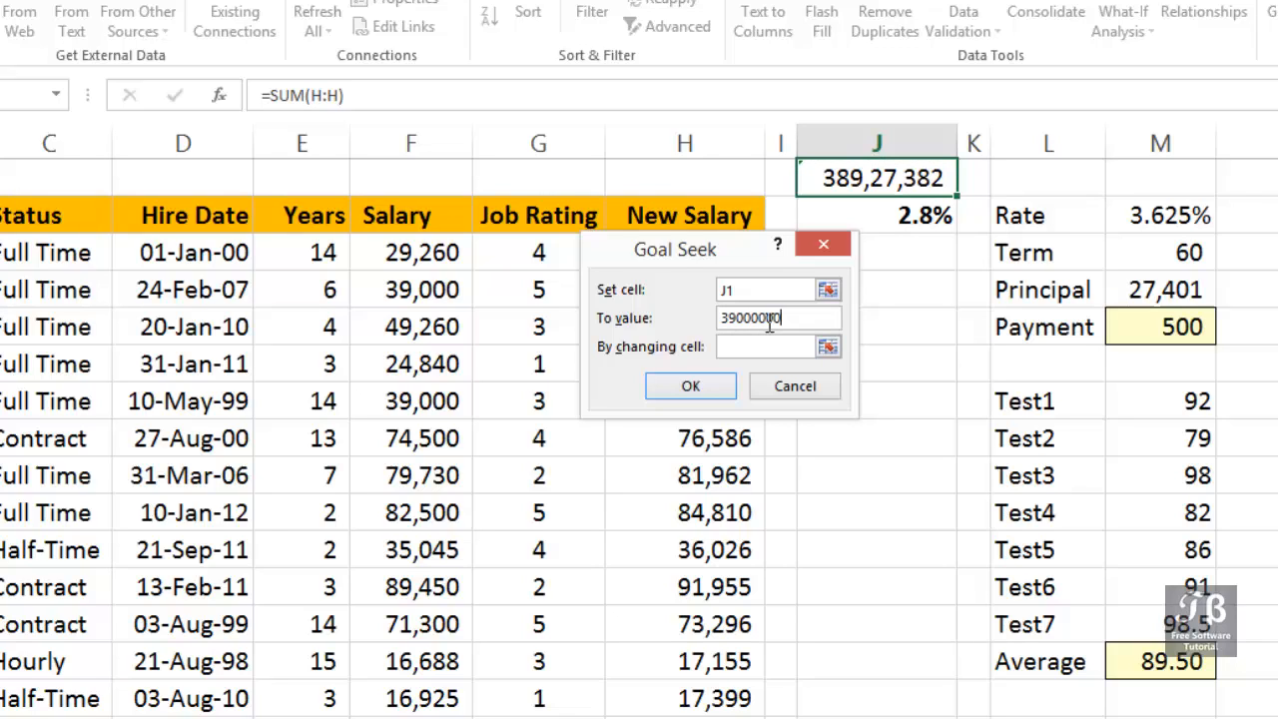
click(768, 348)
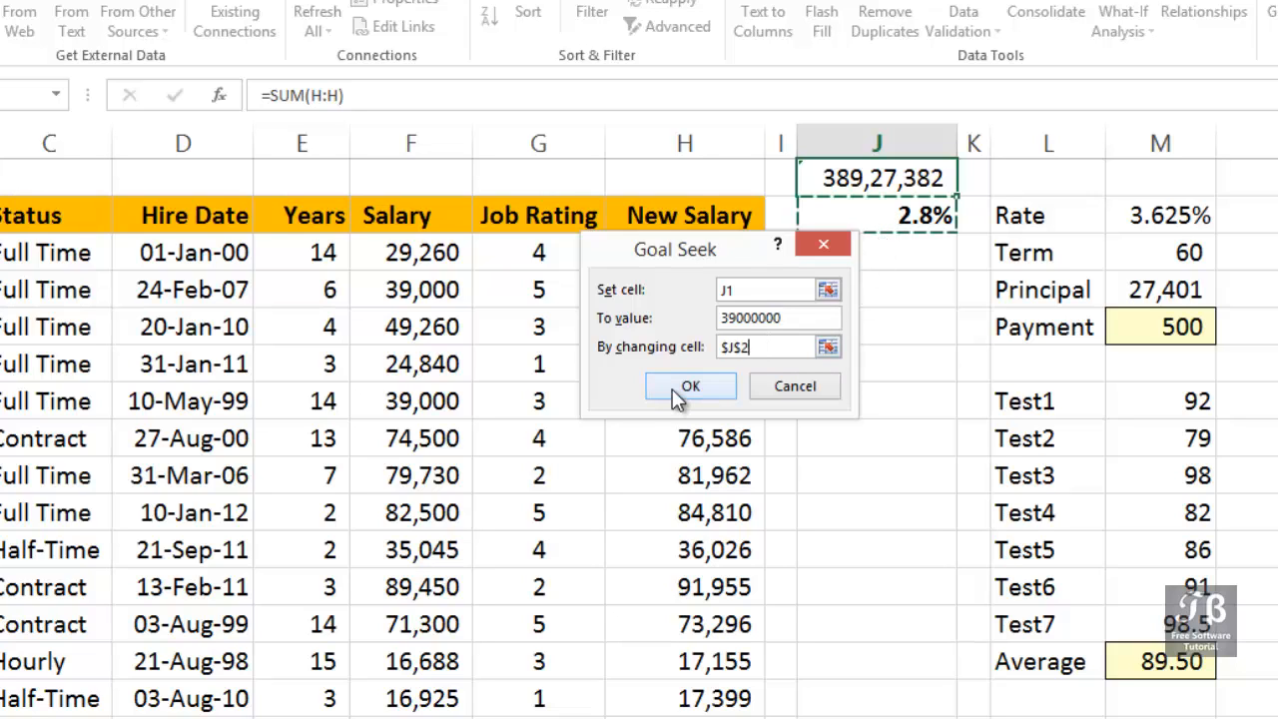
click(690, 387)
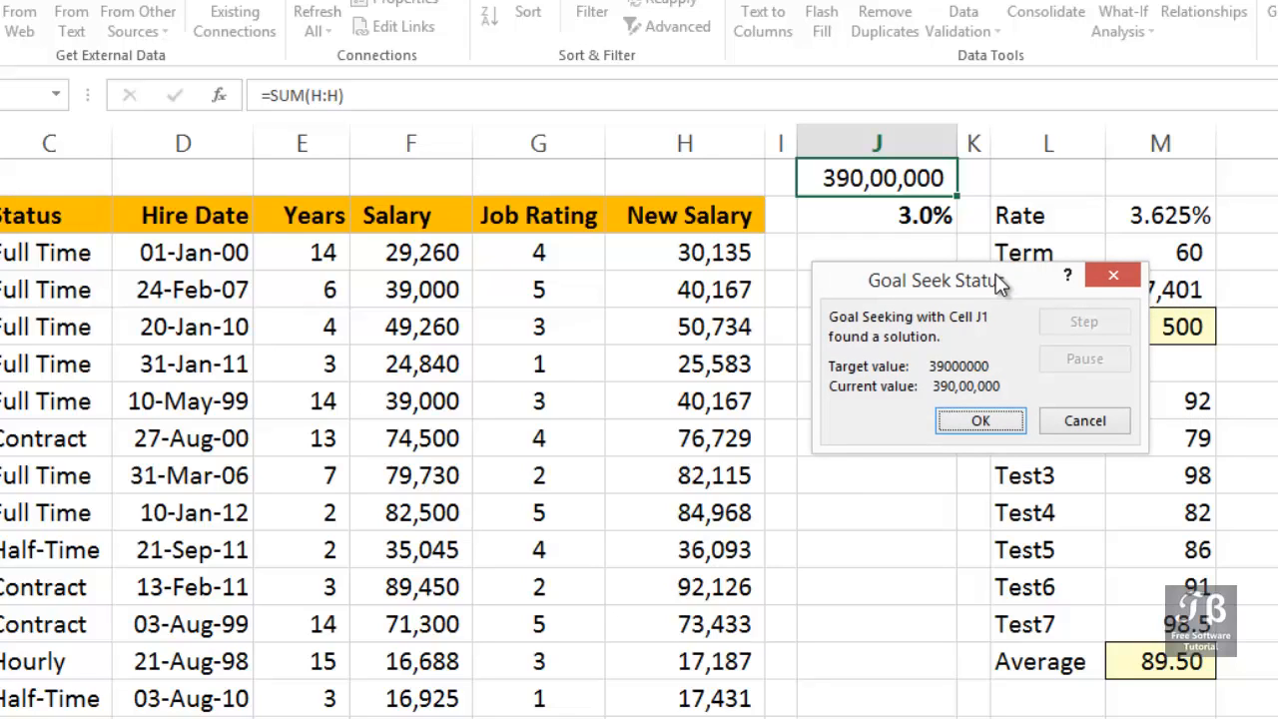
click(978, 419)
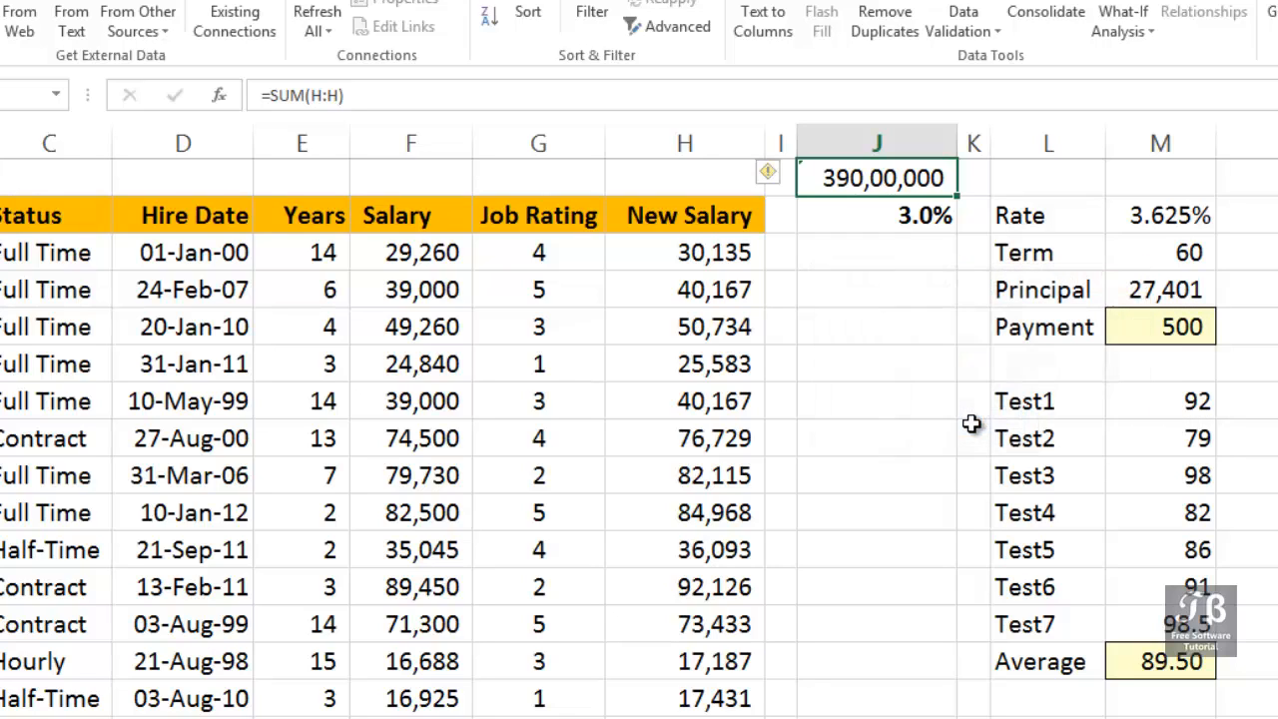